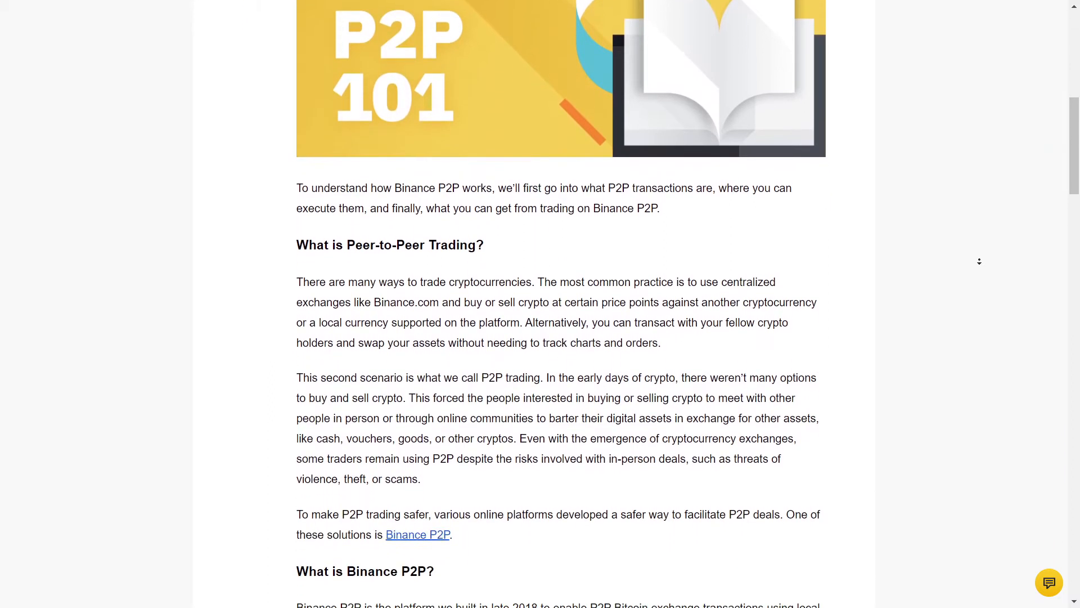
- Scroll through the P2P 101 introduction article
{"action": "scroll", "scroll_direction": "down", "scroll_amount": 3}
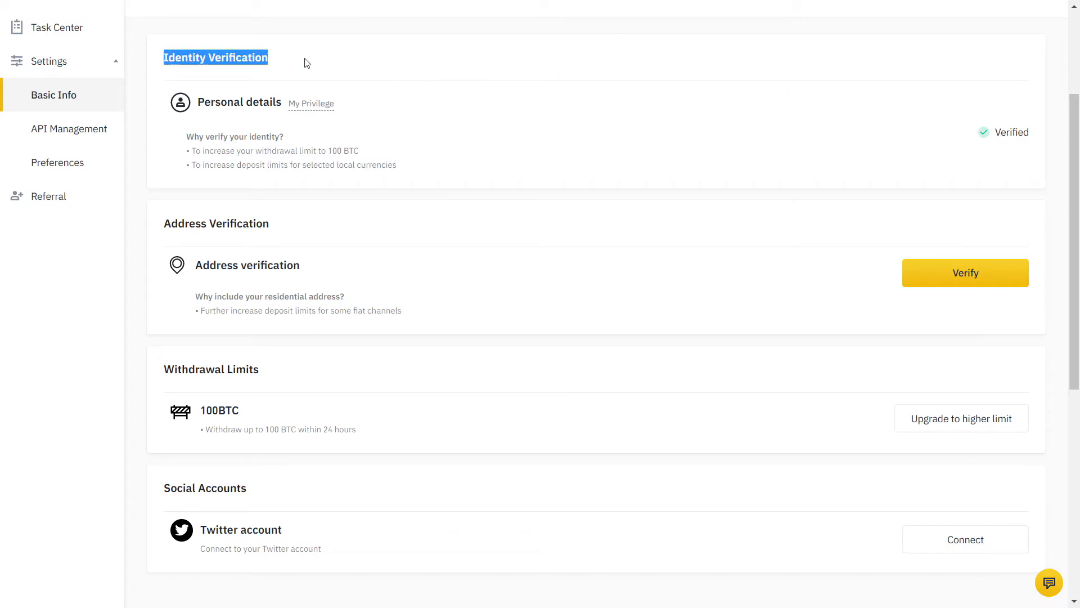
{"action": "mouse_move", "coordinate": [310, 103]}
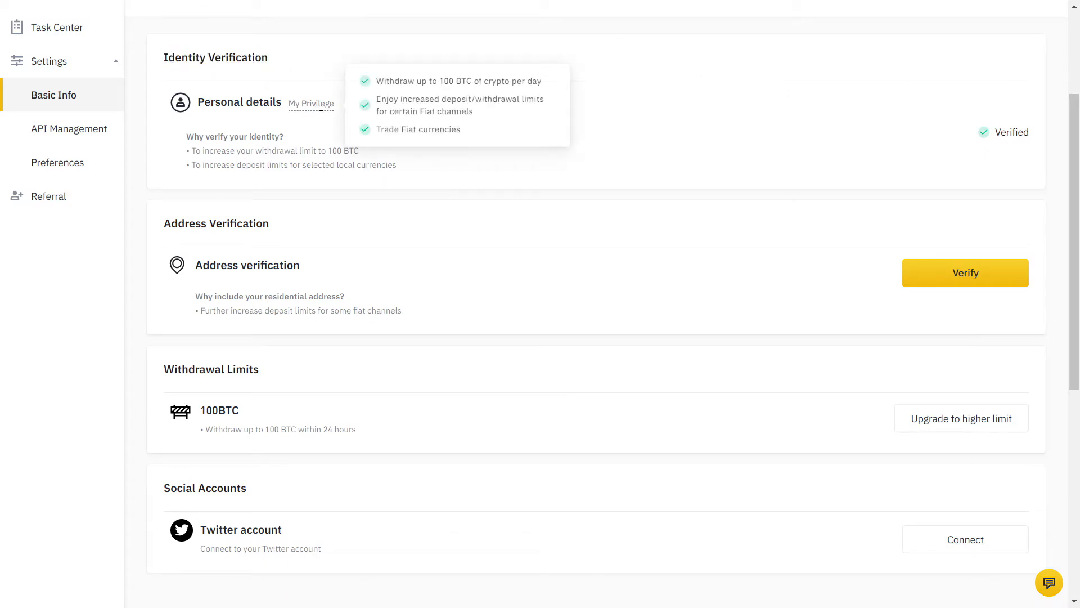
{"action": "mouse_move", "coordinate": [984, 117]}
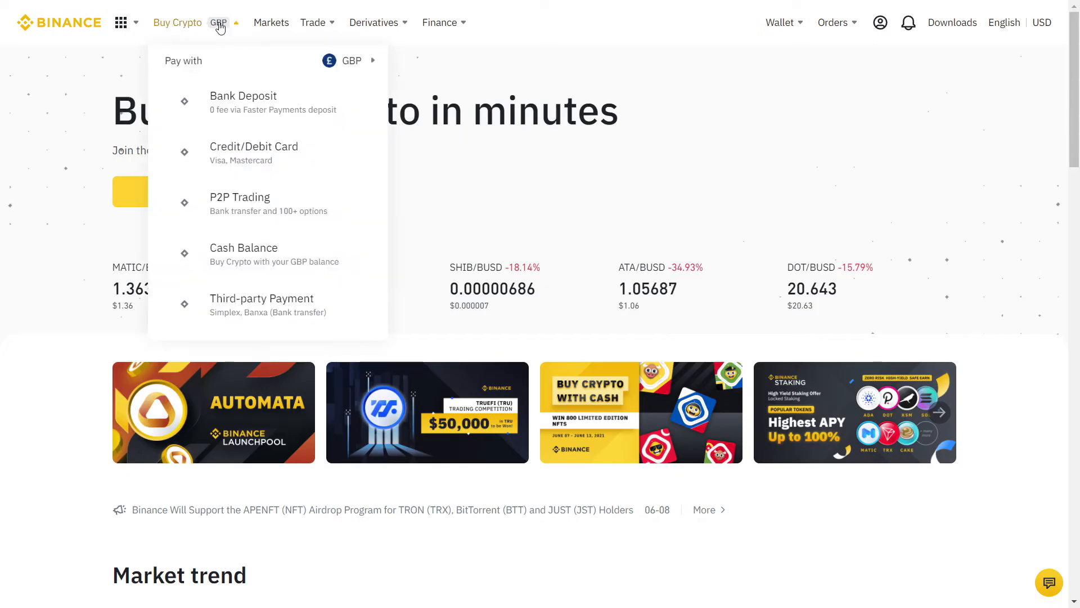
- Change the buy-crypto payment currency from GBP to EUR
{"action": "left_click", "coordinate": [350, 60]}
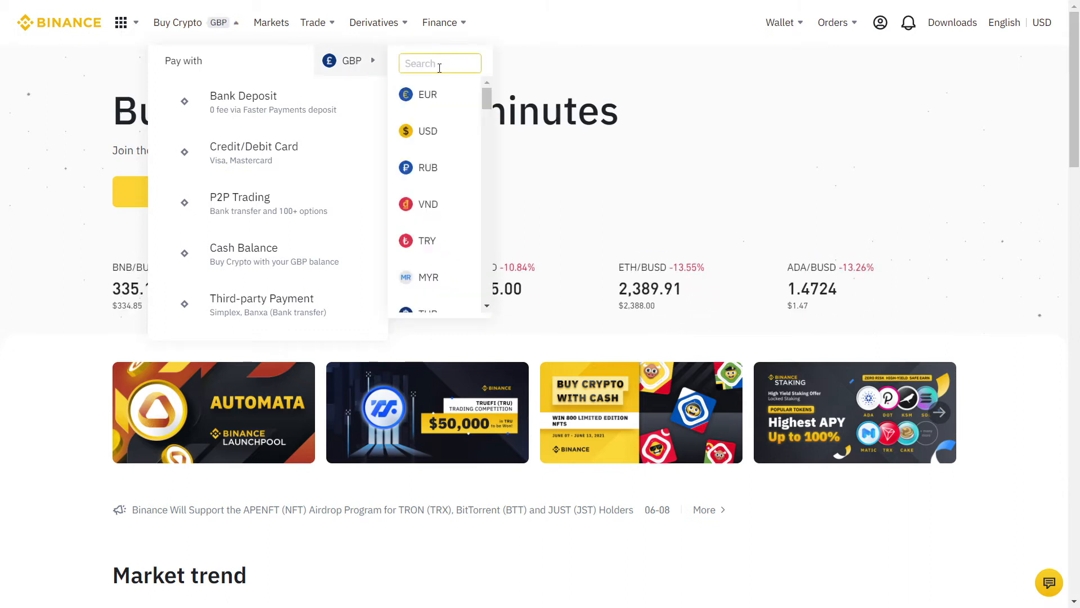
{"action": "left_click", "coordinate": [427, 95]}
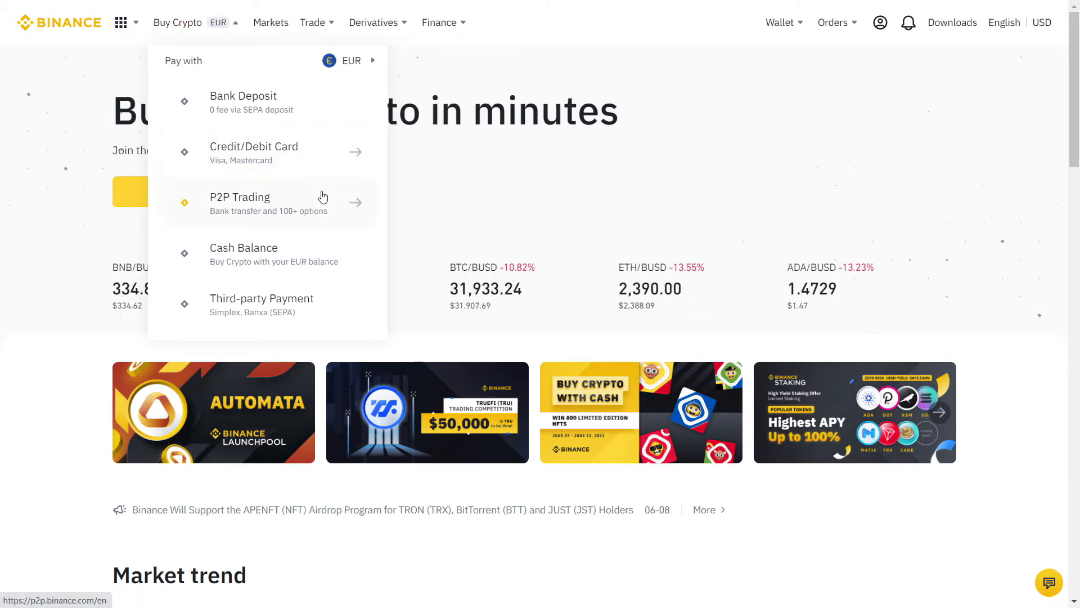
{"action": "mouse_move", "coordinate": [325, 212]}
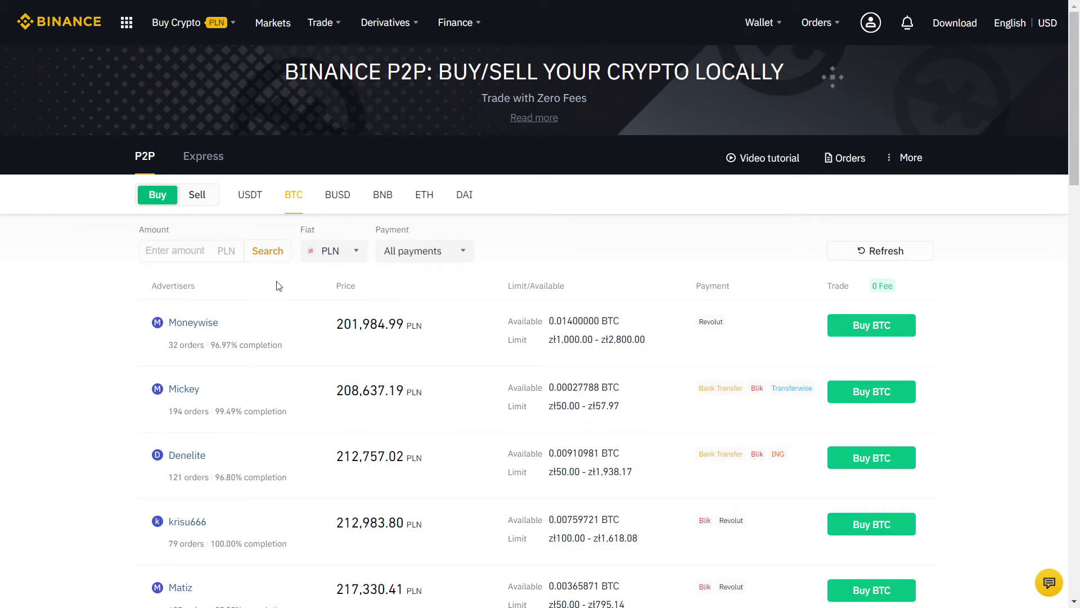
{"action": "mouse_move", "coordinate": [238, 303]}
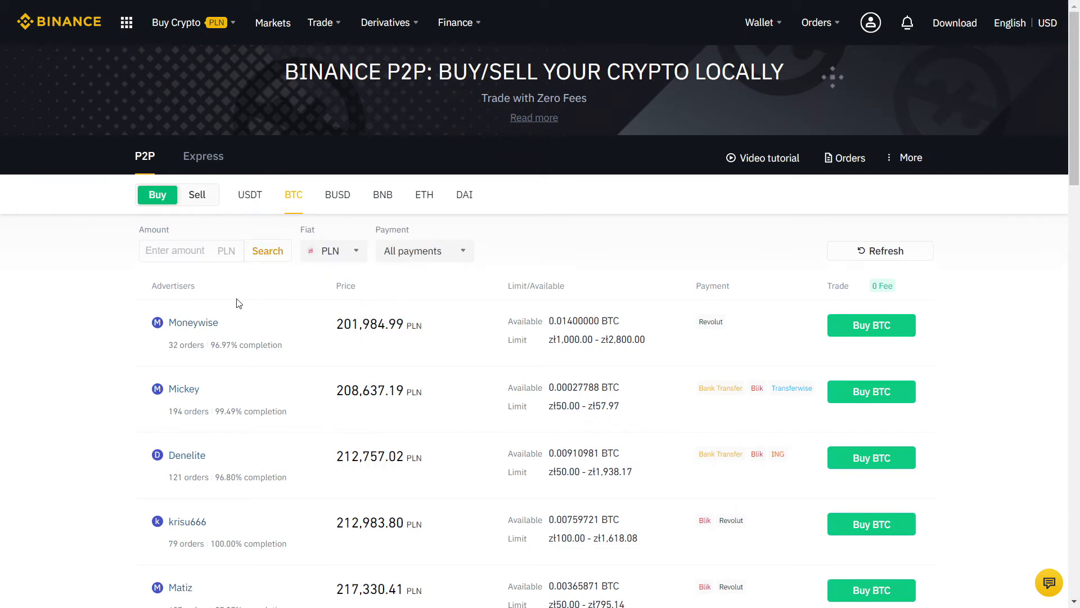
- Show Sell offers and start selling BTC to CoinsDesire Shop
{"action": "scroll", "scroll_direction": "down", "scroll_amount": 3}
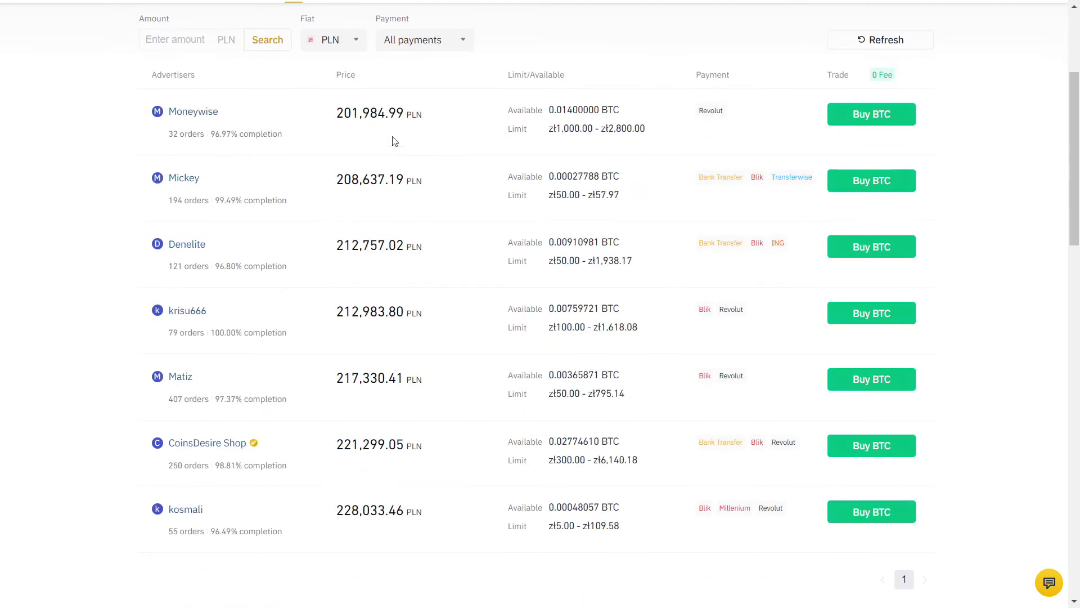
{"action": "left_click", "coordinate": [197, 124]}
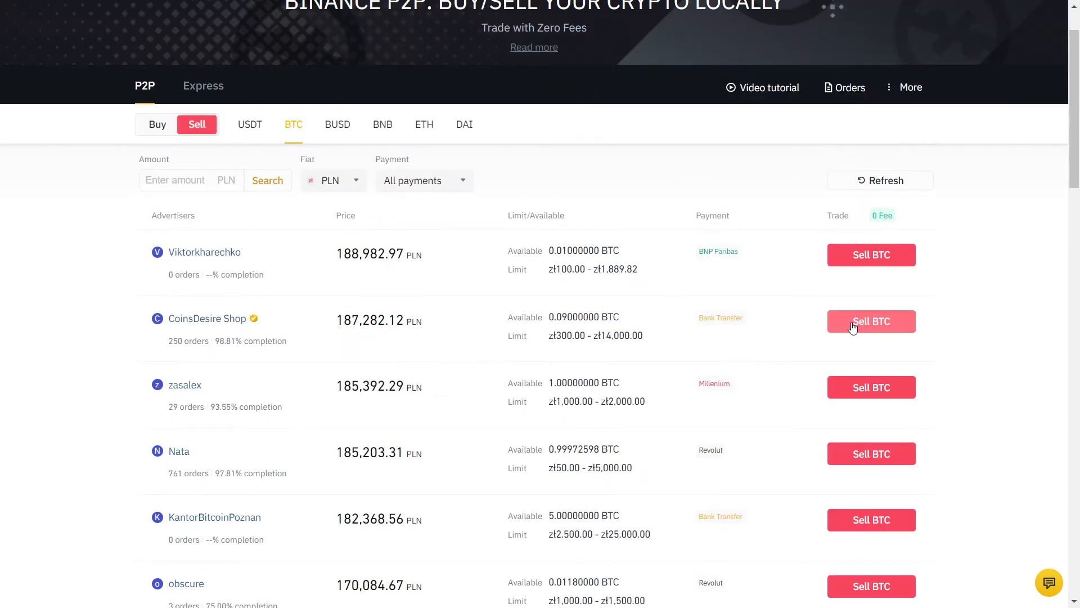
{"action": "left_click", "coordinate": [871, 321]}
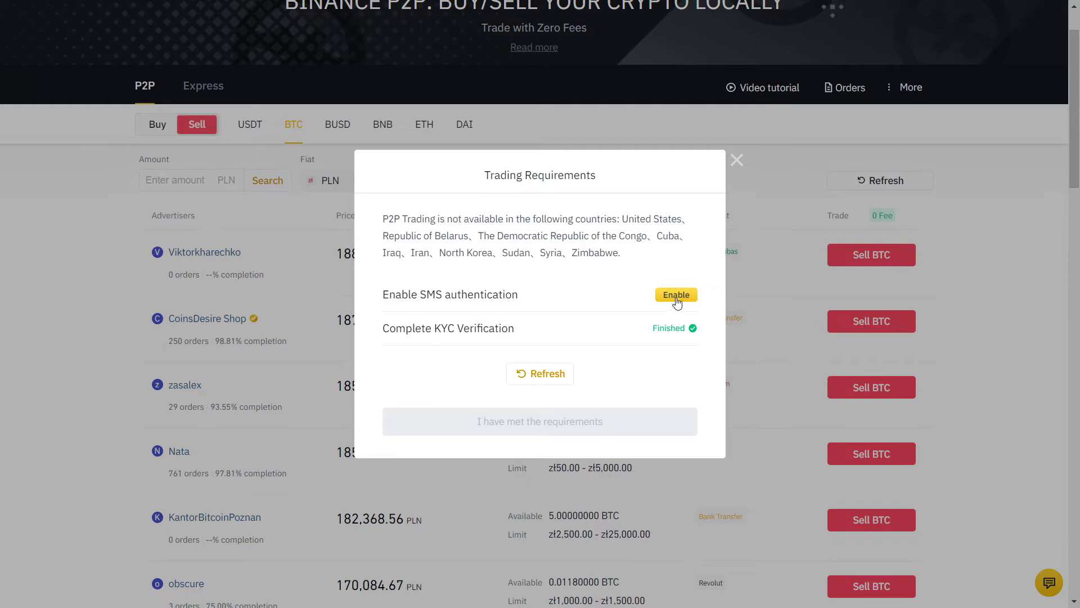
{"action": "left_click", "coordinate": [675, 294]}
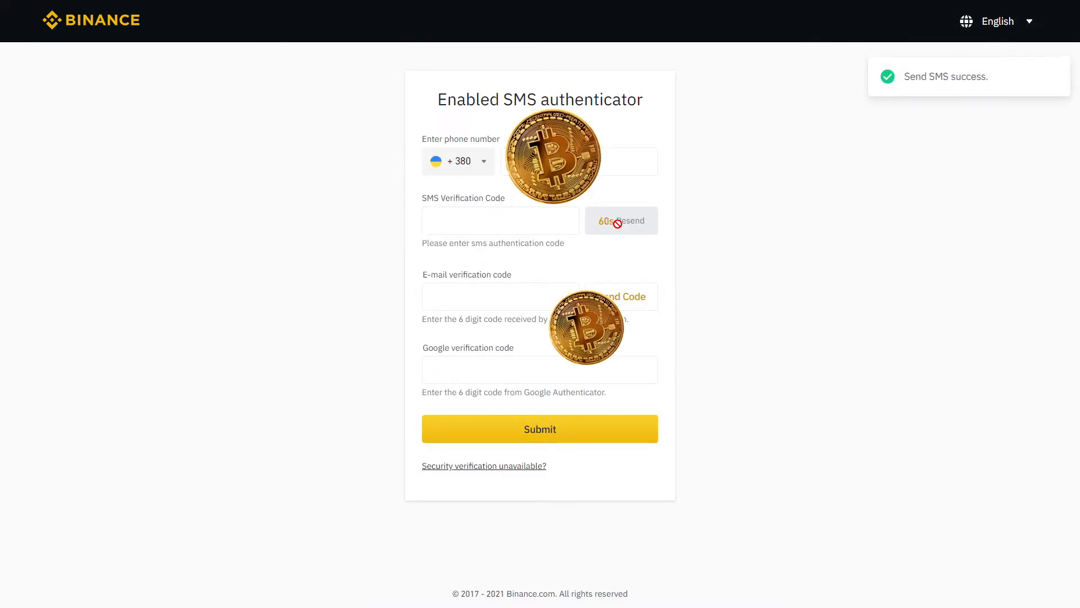
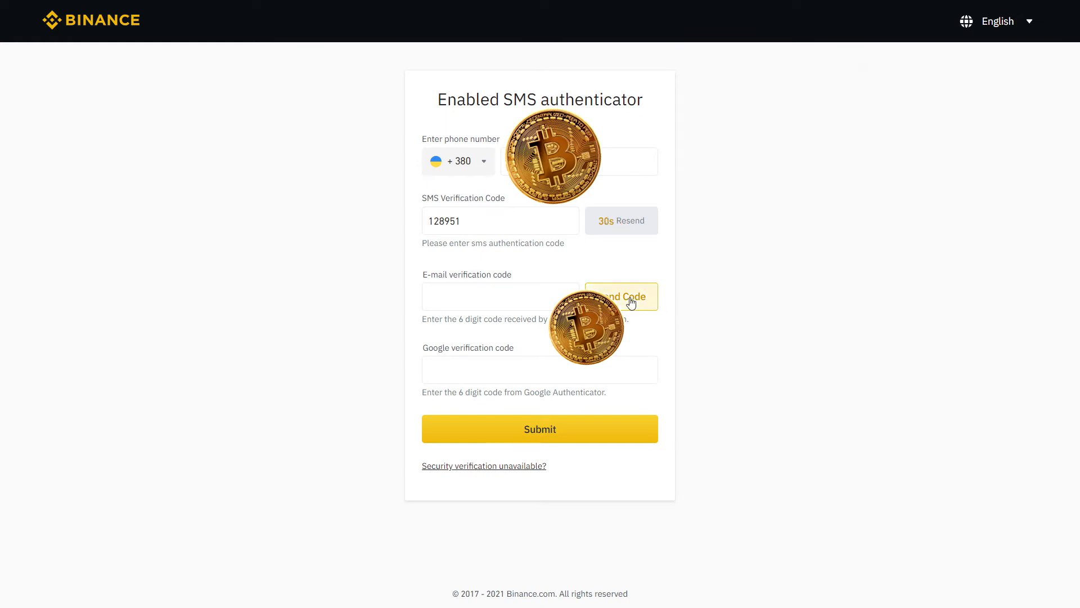
{"action": "left_click", "coordinate": [621, 295]}
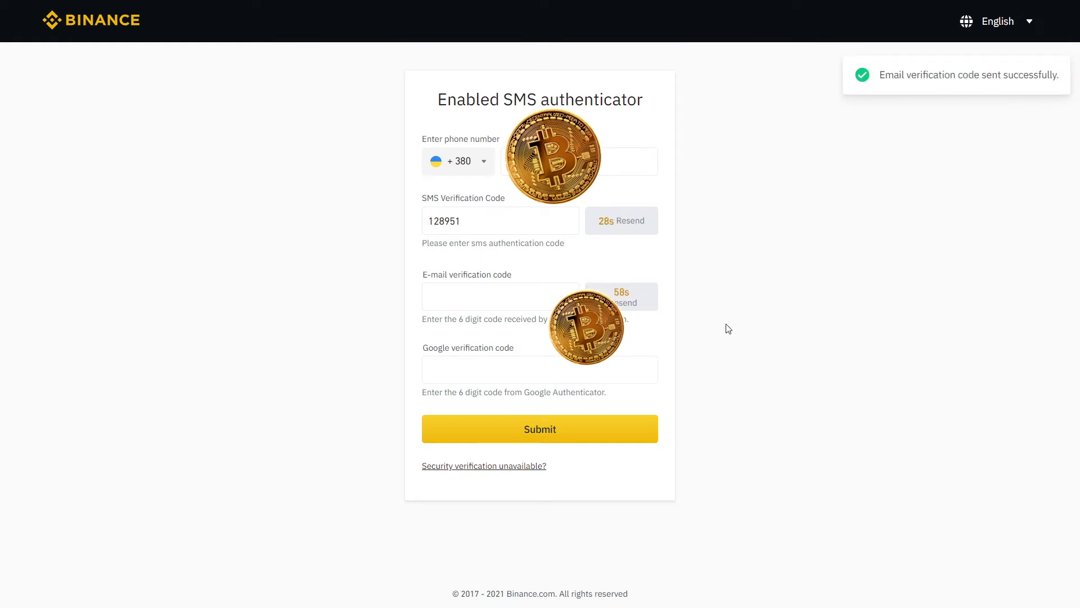
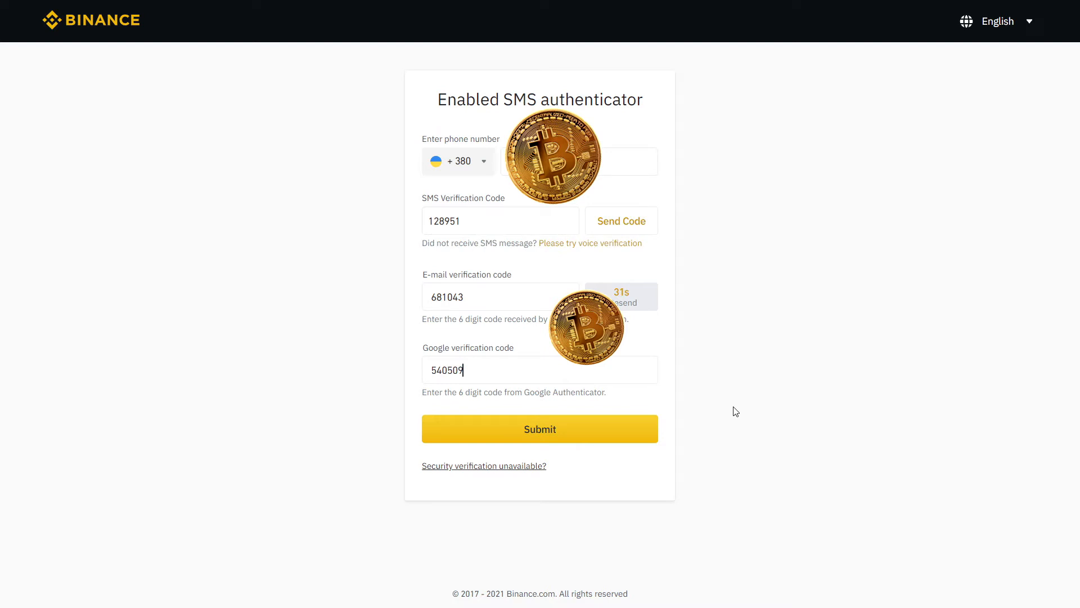
{"action": "left_click", "coordinate": [539, 429]}
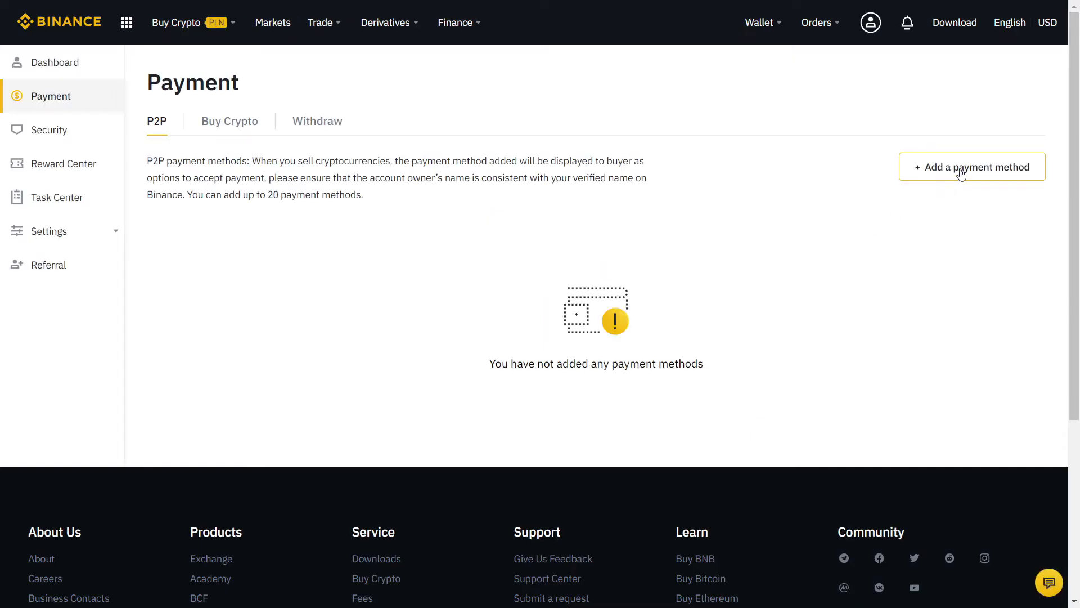
- Add a P2P payment method, searching 'mill' and selecting Millenium
{"action": "left_click", "coordinate": [971, 167]}
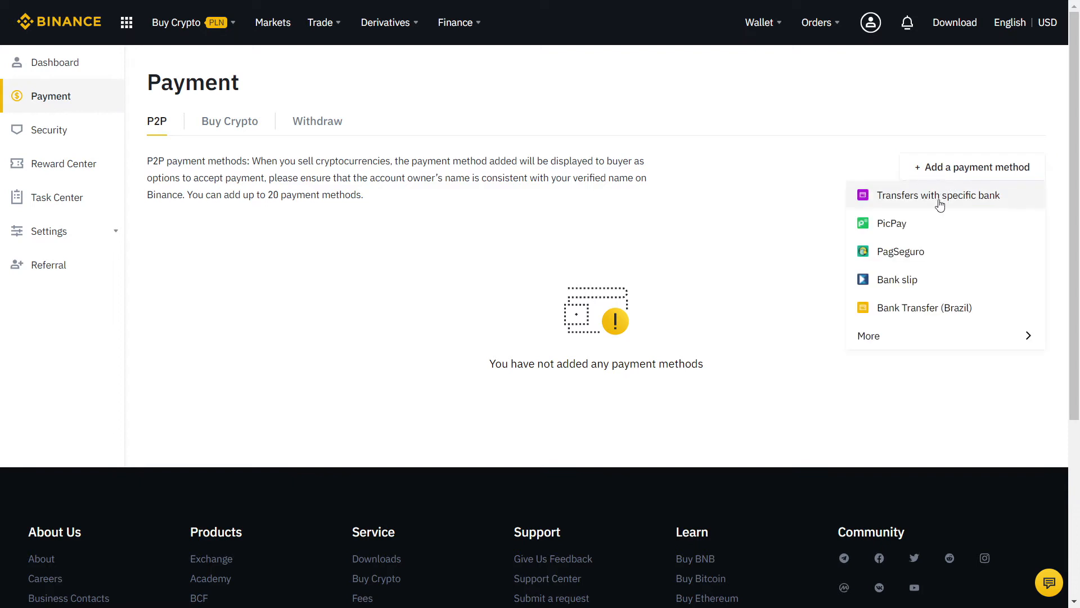
{"action": "mouse_move", "coordinate": [927, 338]}
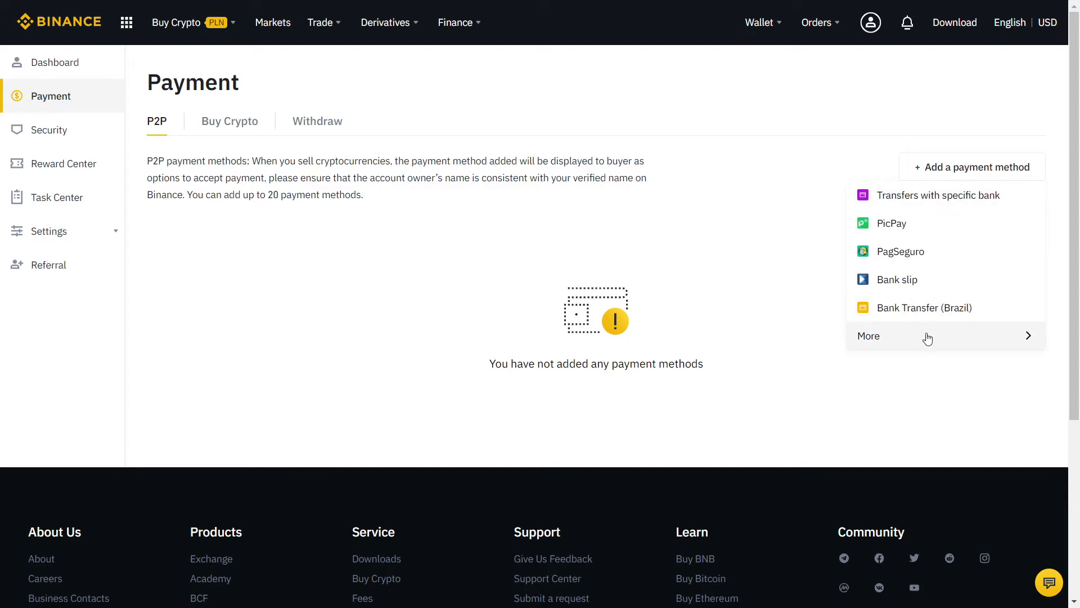
{"action": "left_click", "coordinate": [868, 335]}
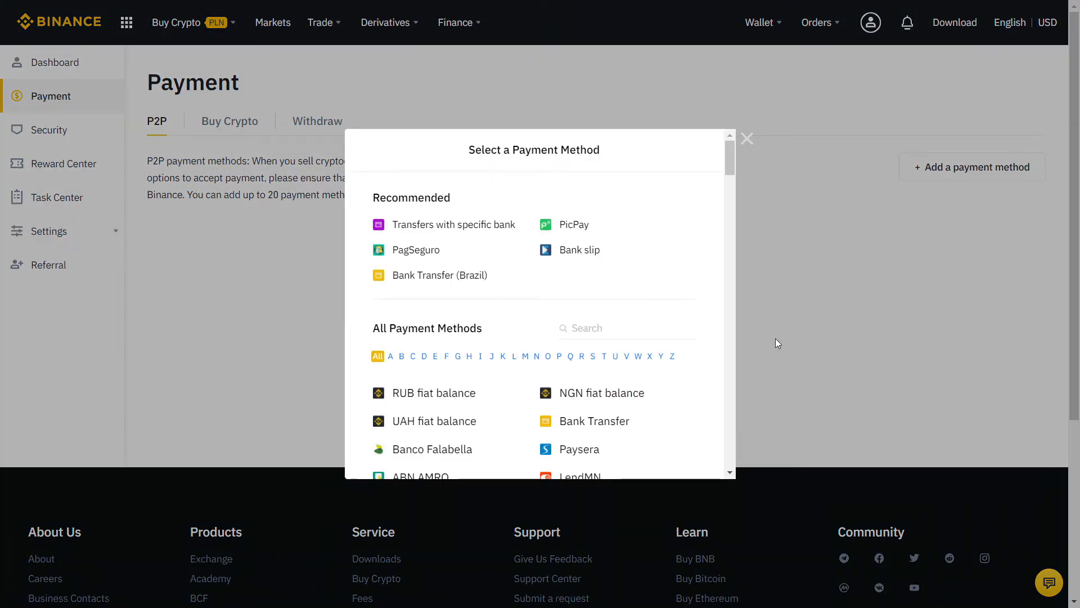
{"action": "left_click", "coordinate": [602, 328]}
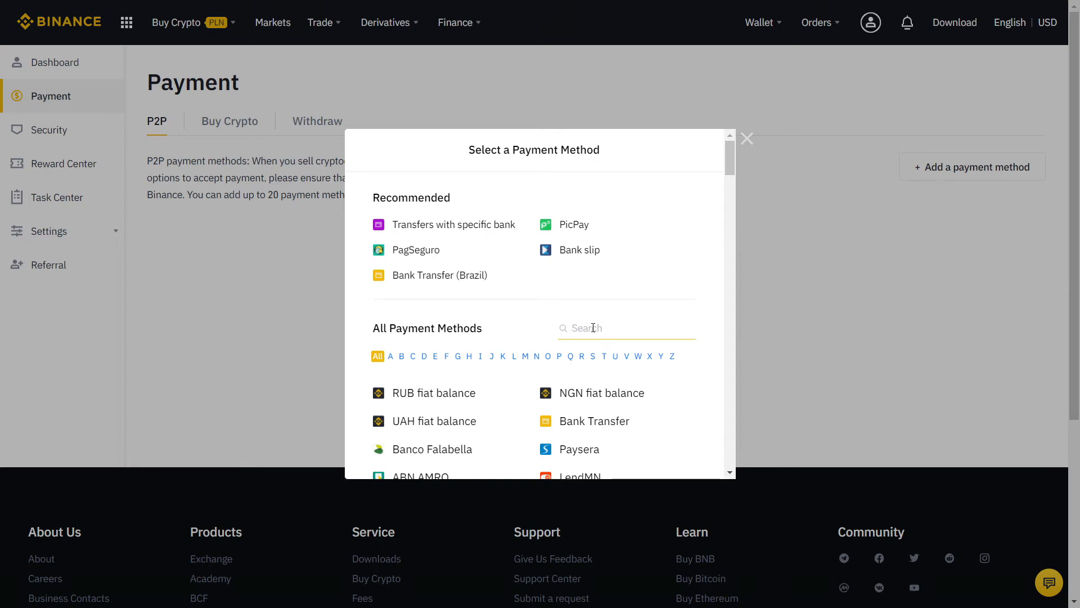
{"action": "type", "text": "mill"}
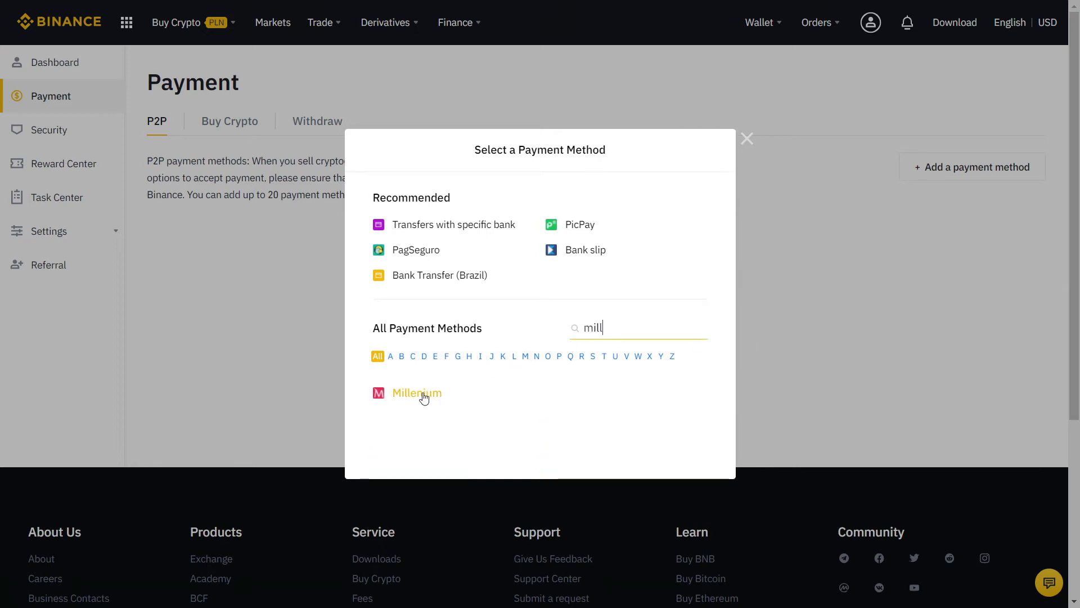
{"action": "left_click", "coordinate": [416, 393]}
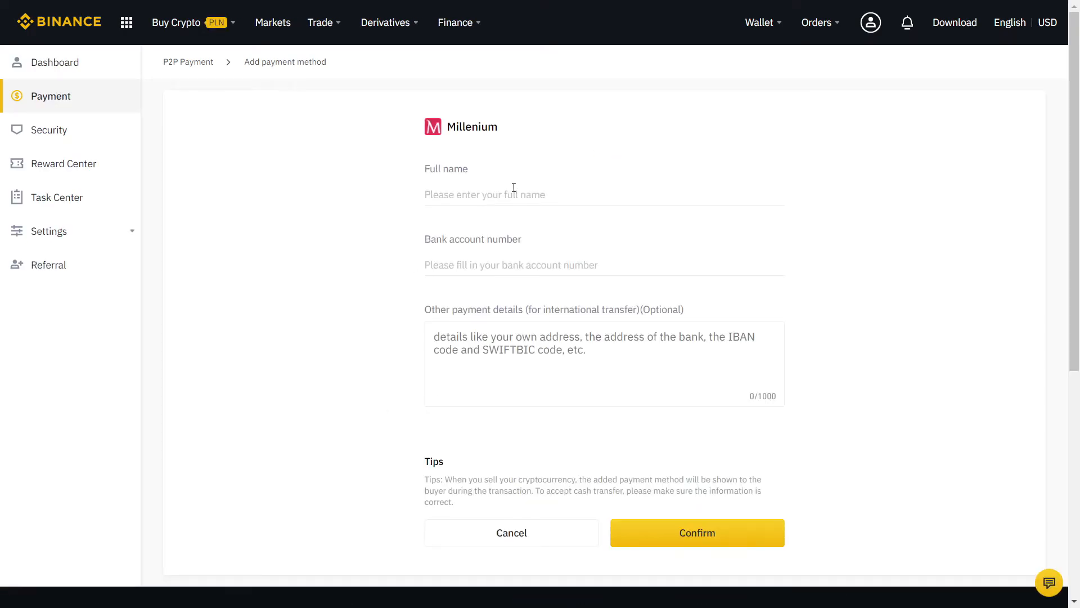
- Confirm the Millenium payment method and pass the security verification
{"action": "left_click", "coordinate": [697, 531]}
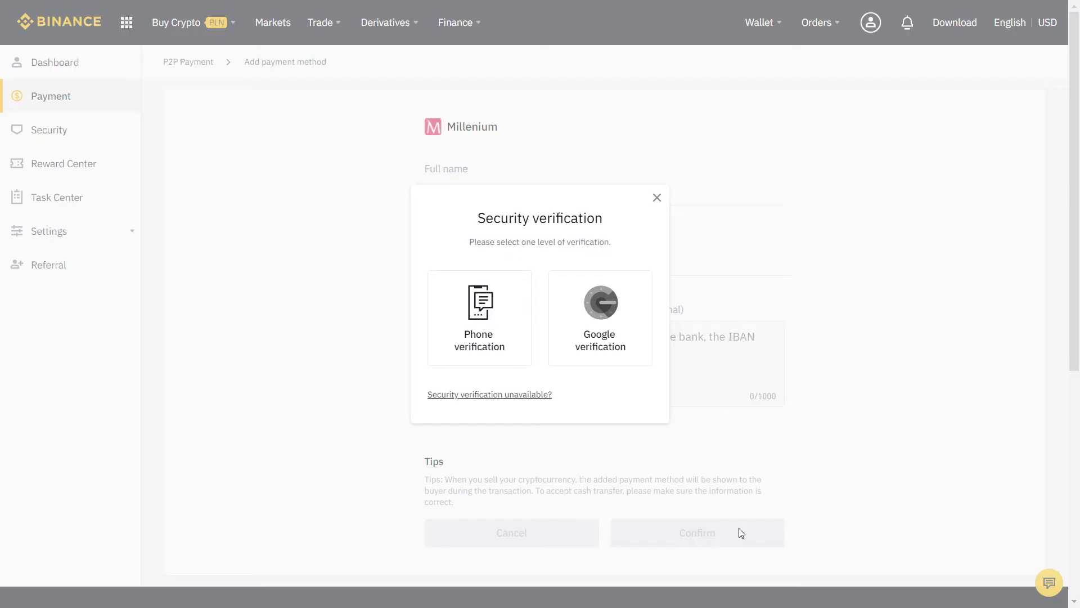
{"action": "mouse_move", "coordinate": [725, 505]}
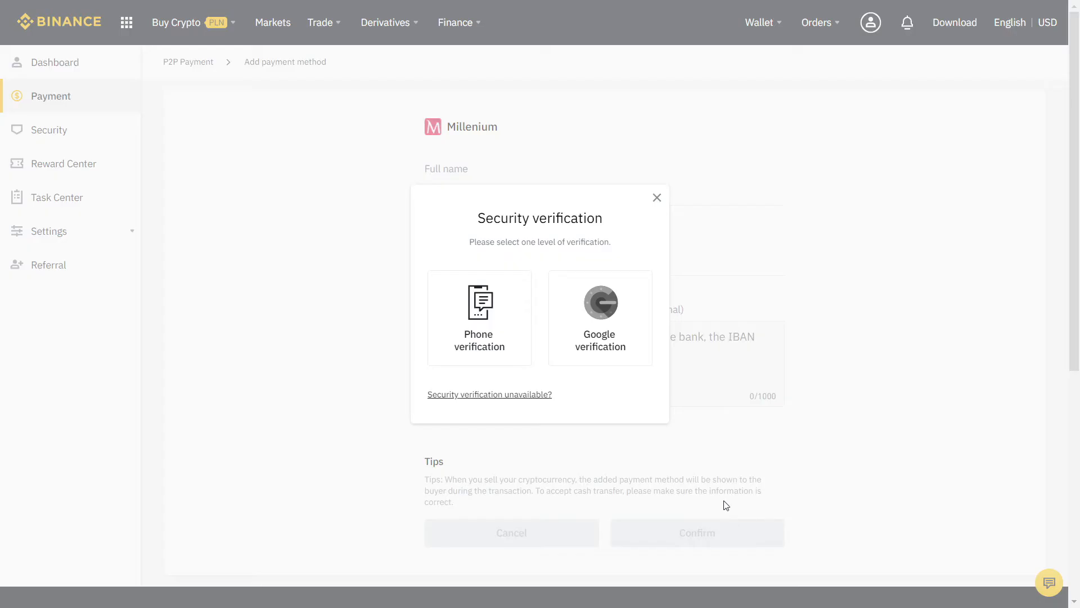
{"action": "mouse_move", "coordinate": [675, 423]}
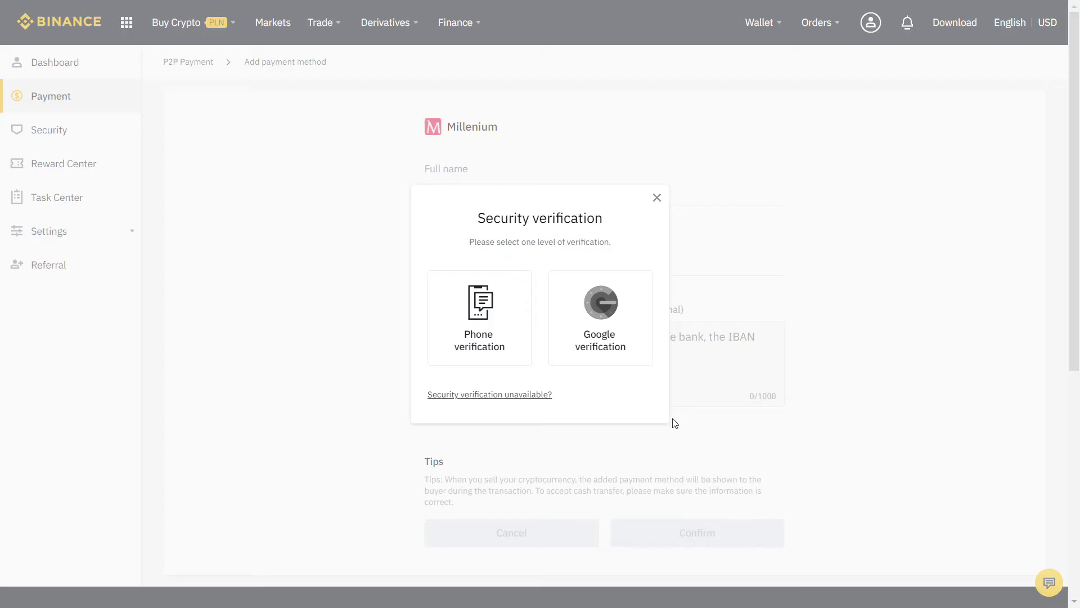
{"action": "left_click", "coordinate": [599, 317]}
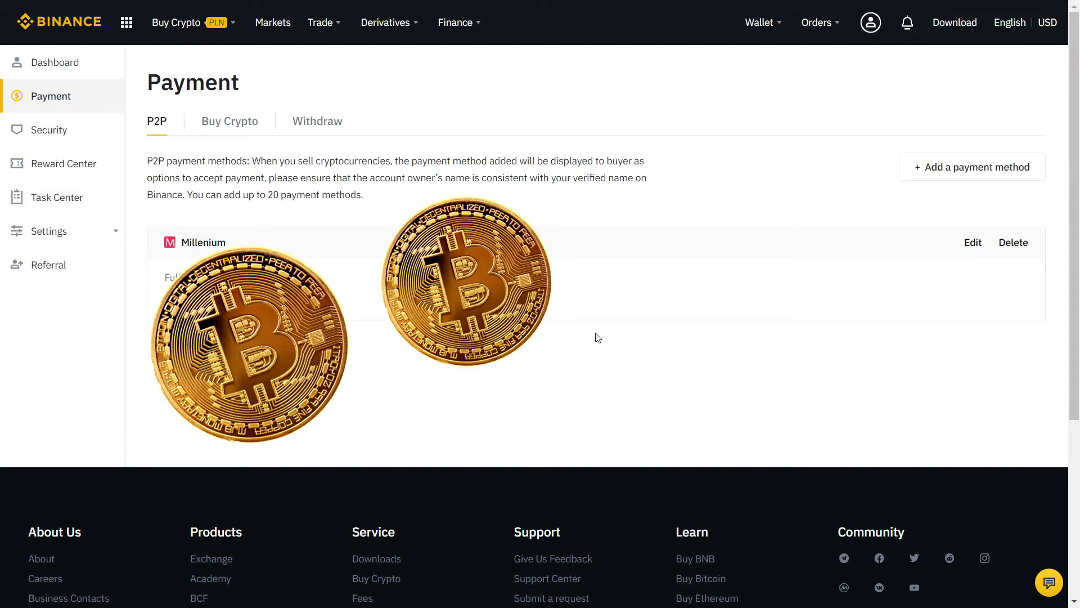
{"action": "mouse_move", "coordinate": [598, 344]}
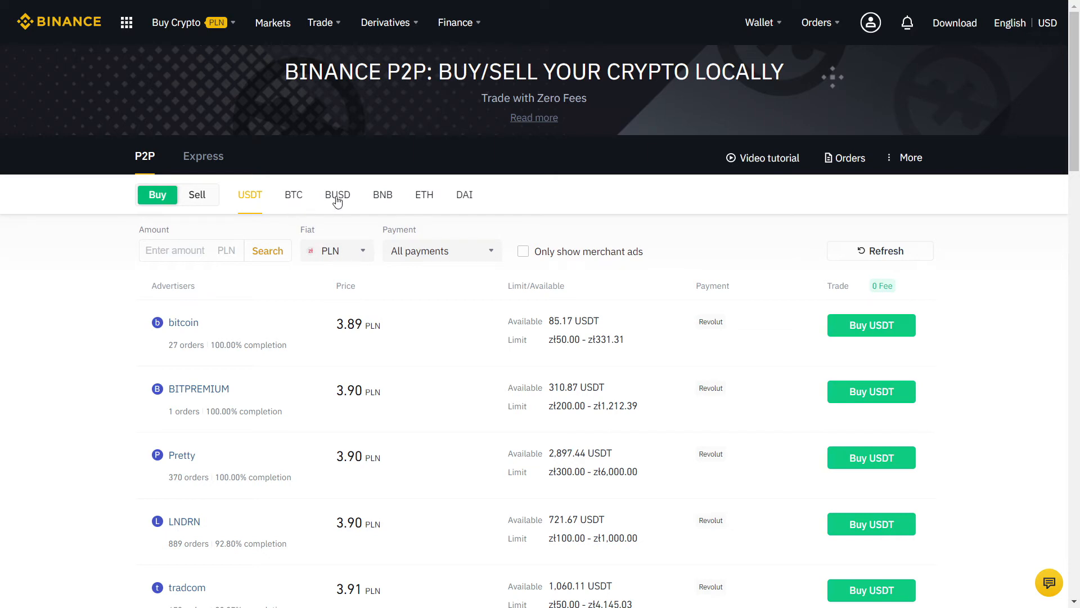
{"action": "mouse_move", "coordinate": [267, 212]}
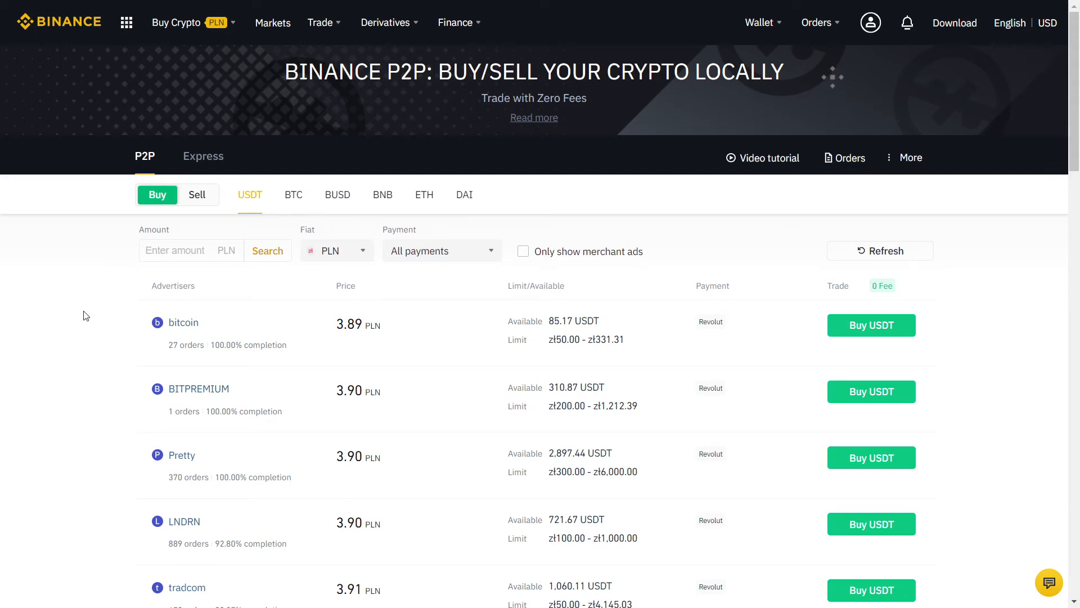
{"action": "mouse_move", "coordinate": [463, 524]}
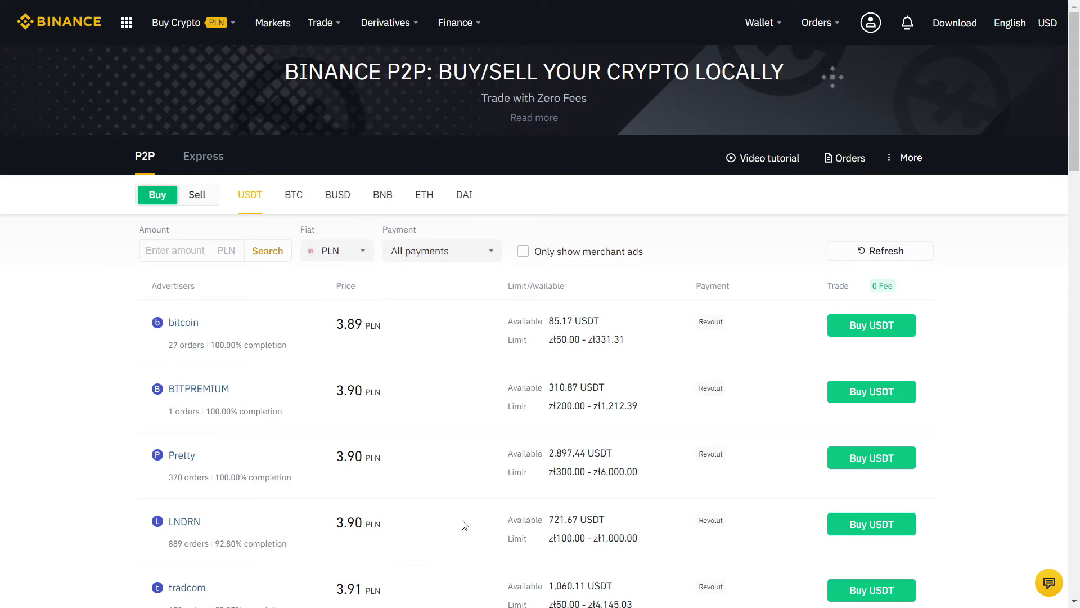
- Browse the USDT sell offers priced in PLN, then go to the wallet overview
{"action": "scroll", "scroll_direction": "down", "scroll_amount": 3}
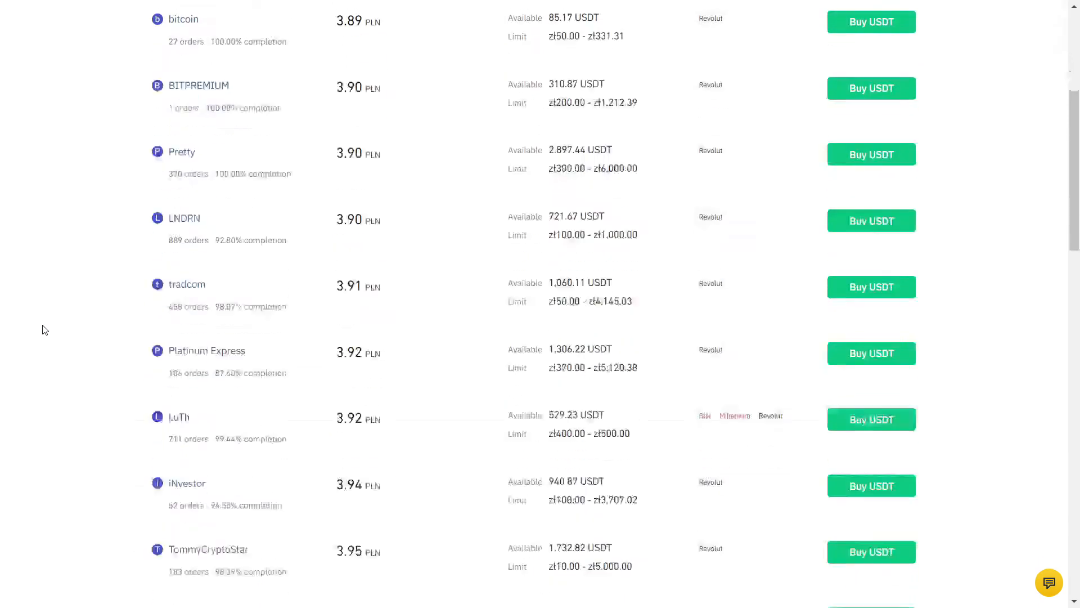
{"action": "scroll", "scroll_direction": "down", "scroll_amount": 3}
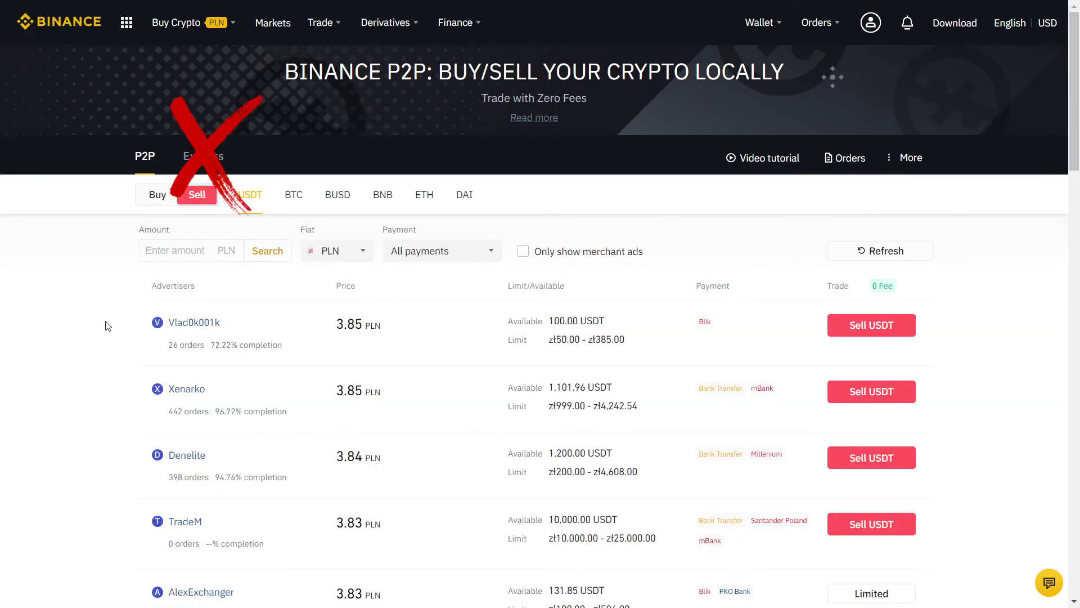
{"action": "scroll", "scroll_direction": "down", "scroll_amount": 3}
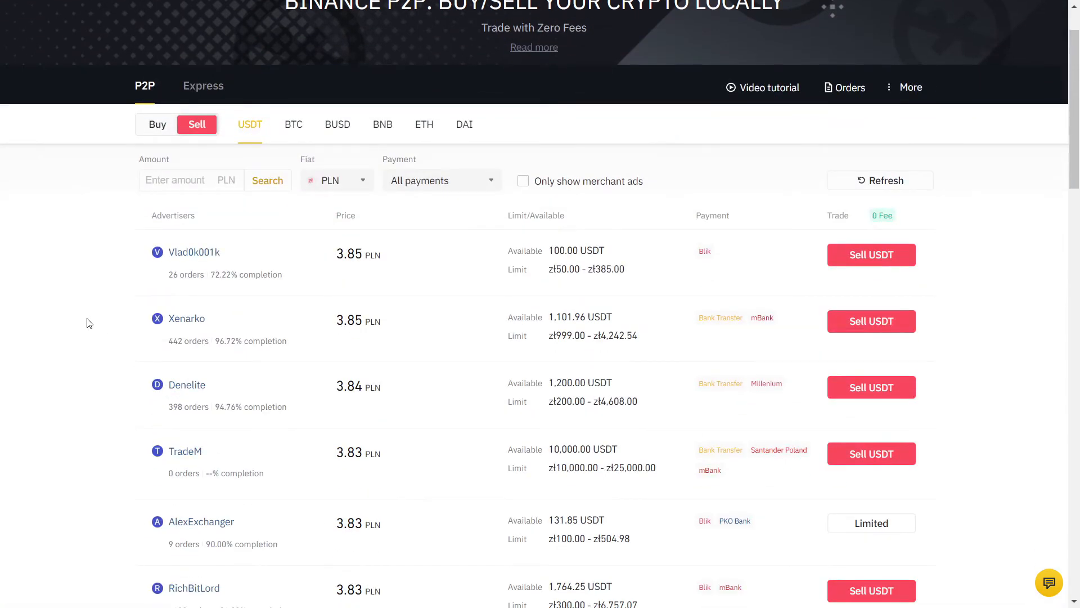
{"action": "scroll", "scroll_direction": "down", "scroll_amount": 3}
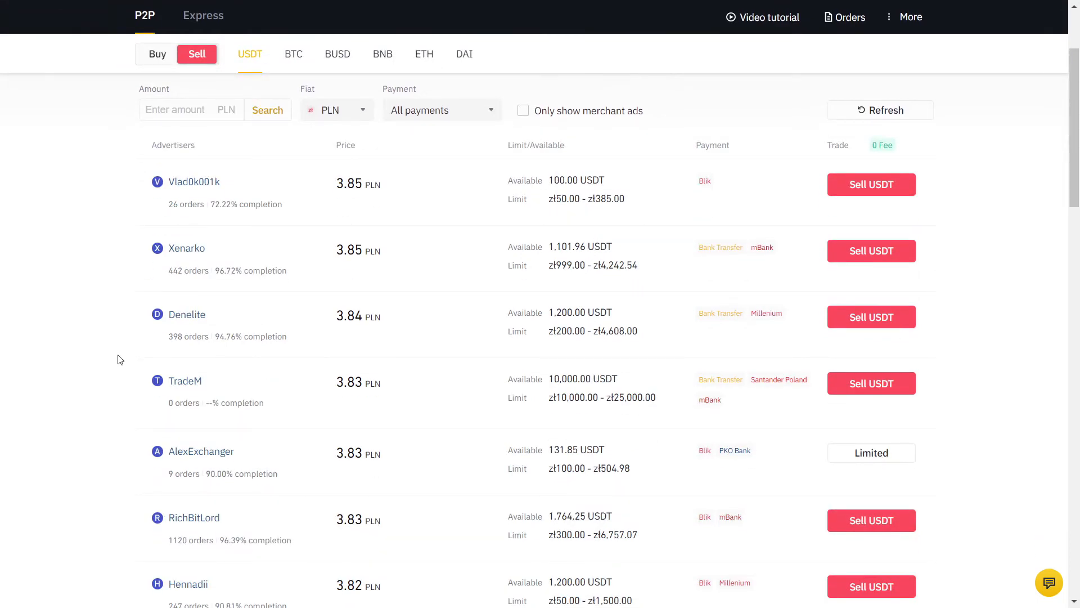
{"action": "mouse_move", "coordinate": [269, 332]}
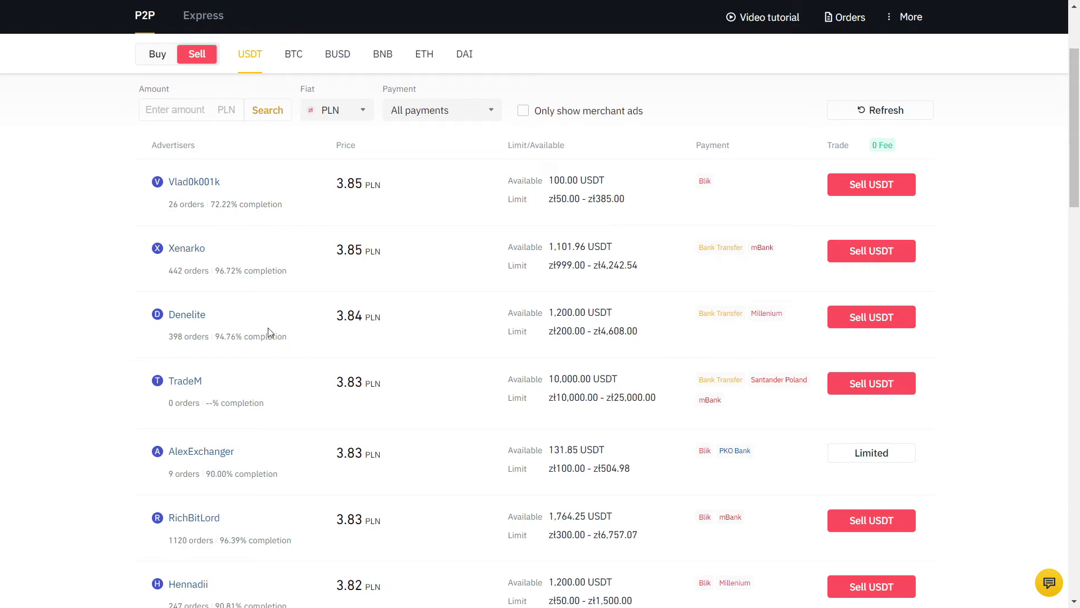
{"action": "left_click", "coordinate": [879, 110]}
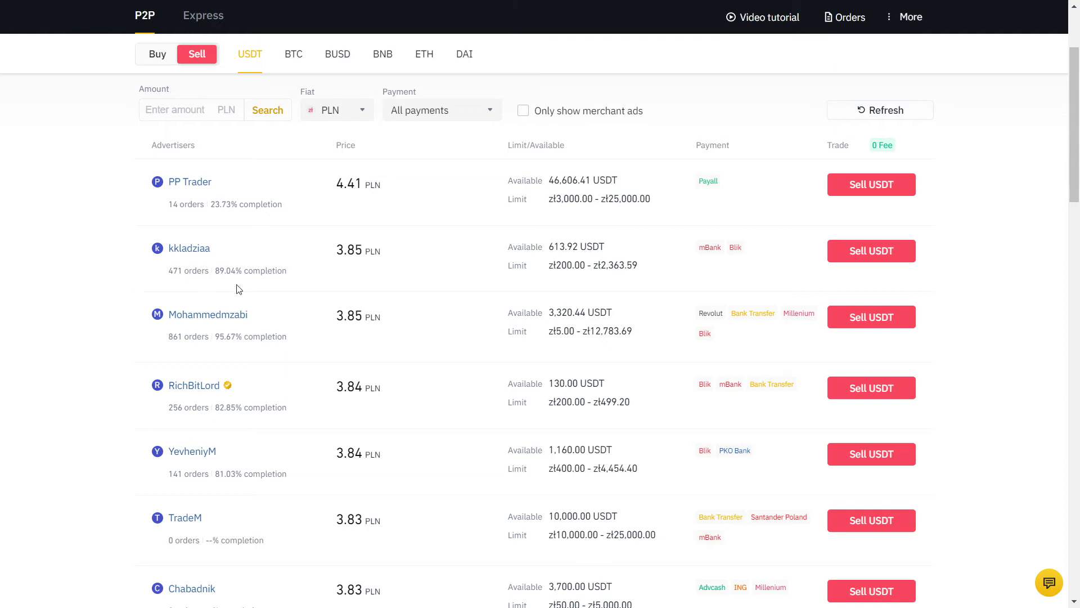
{"action": "mouse_move", "coordinate": [240, 324]}
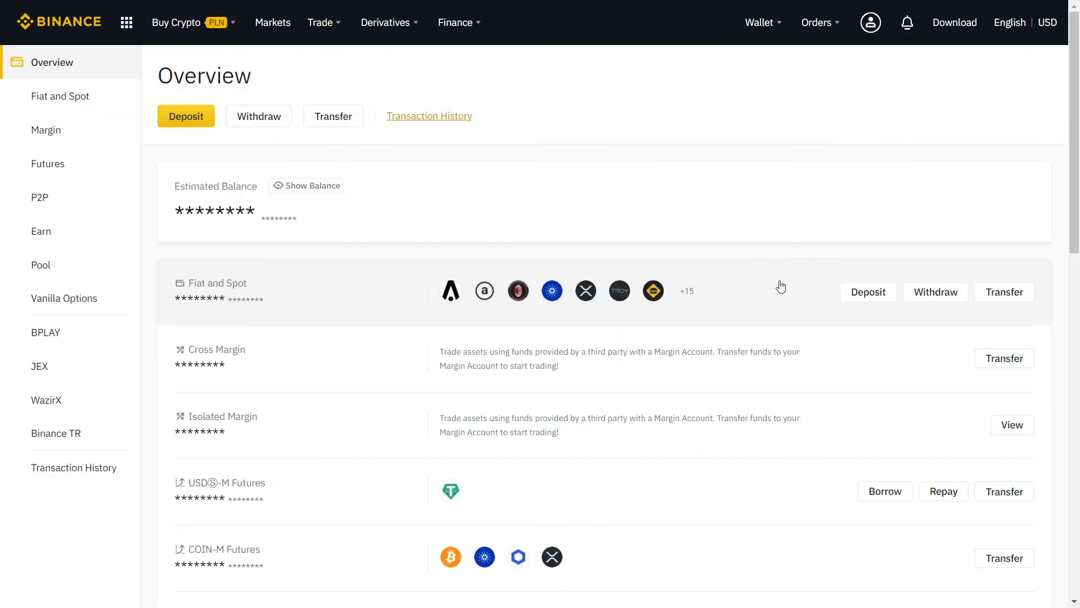
{"action": "mouse_move", "coordinate": [168, 454]}
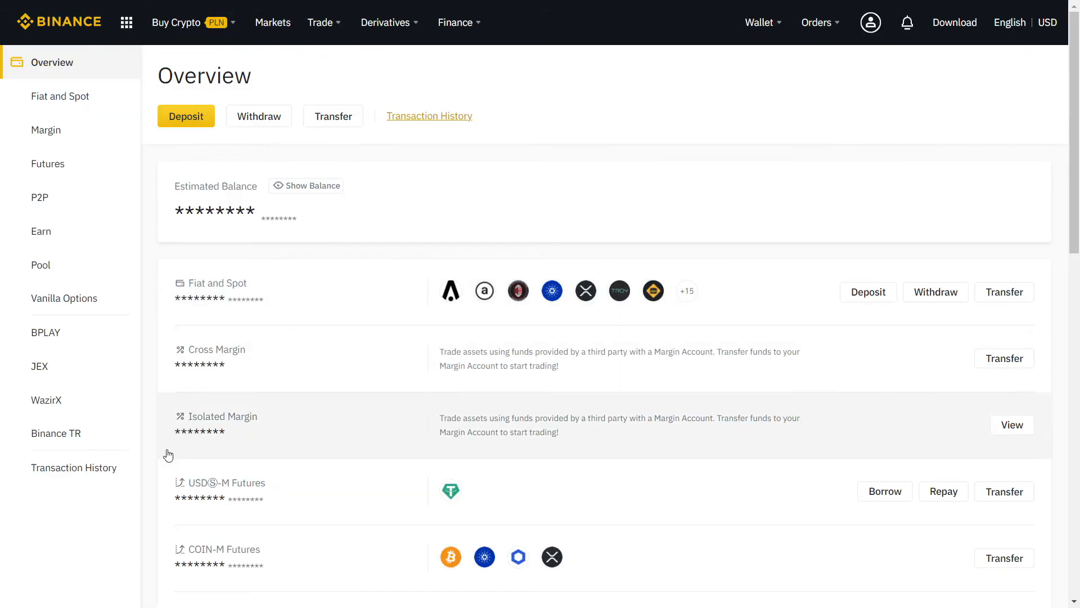
- Transfer the maximum 21.09310323 USDT from the P2P wallet to Spot, then return to trading
{"action": "left_click", "coordinate": [40, 197]}
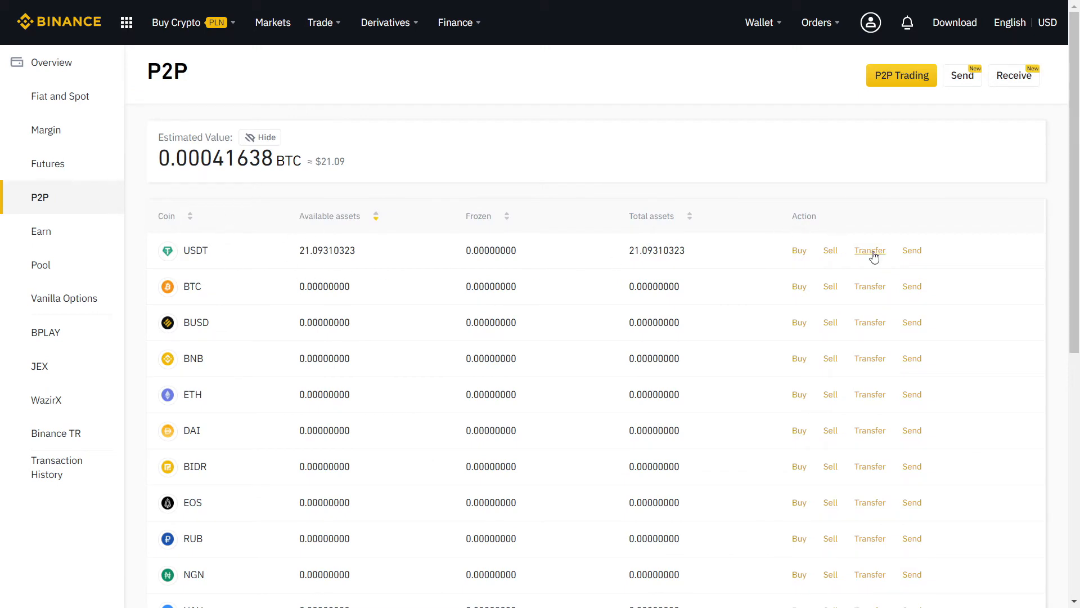
{"action": "left_click", "coordinate": [870, 250]}
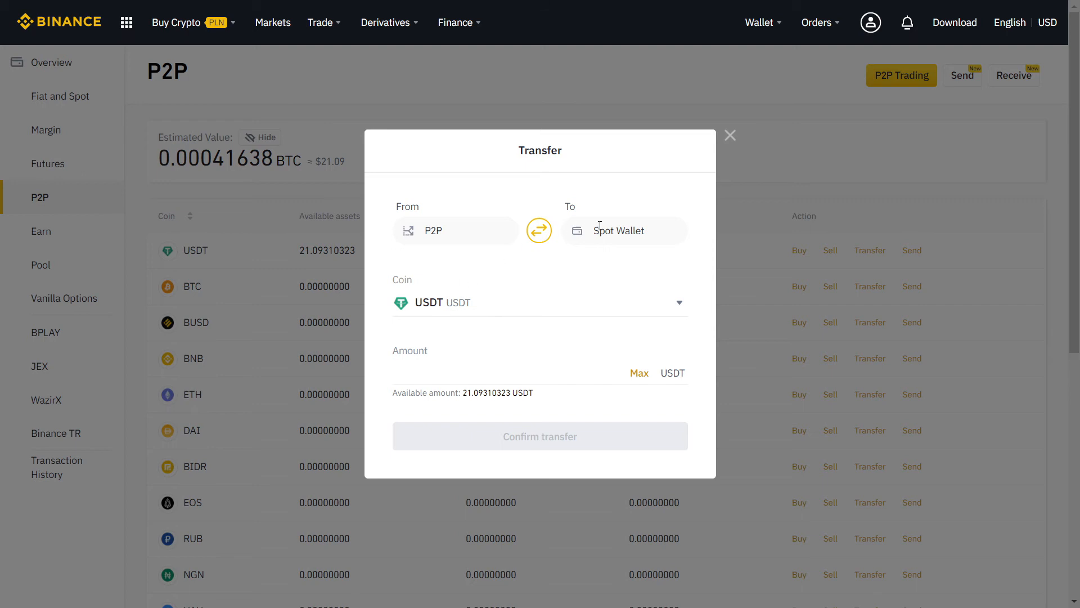
{"action": "left_click", "coordinate": [637, 372]}
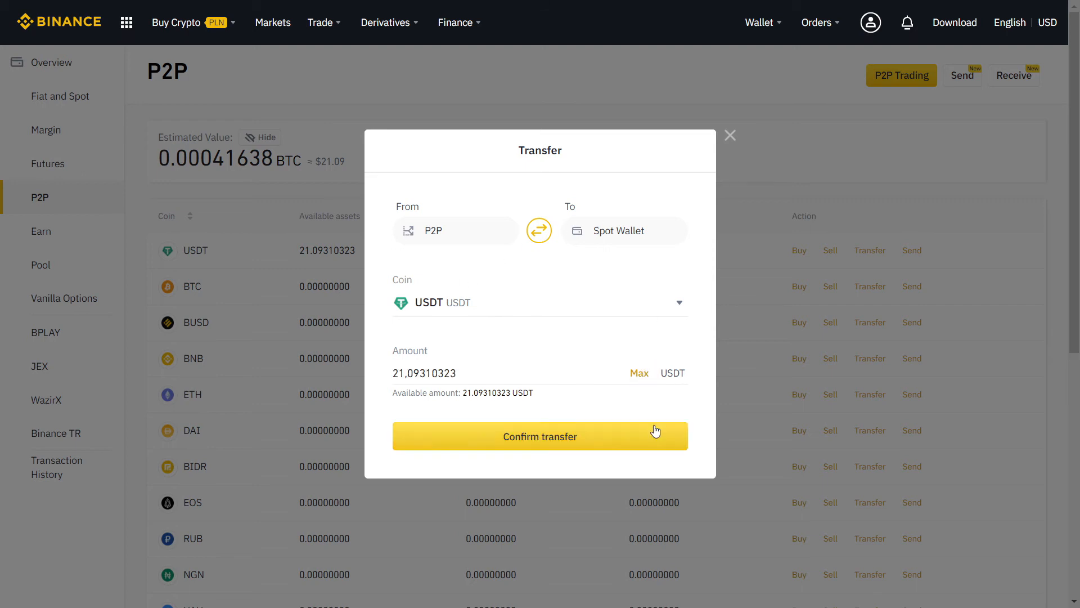
{"action": "left_click", "coordinate": [540, 436]}
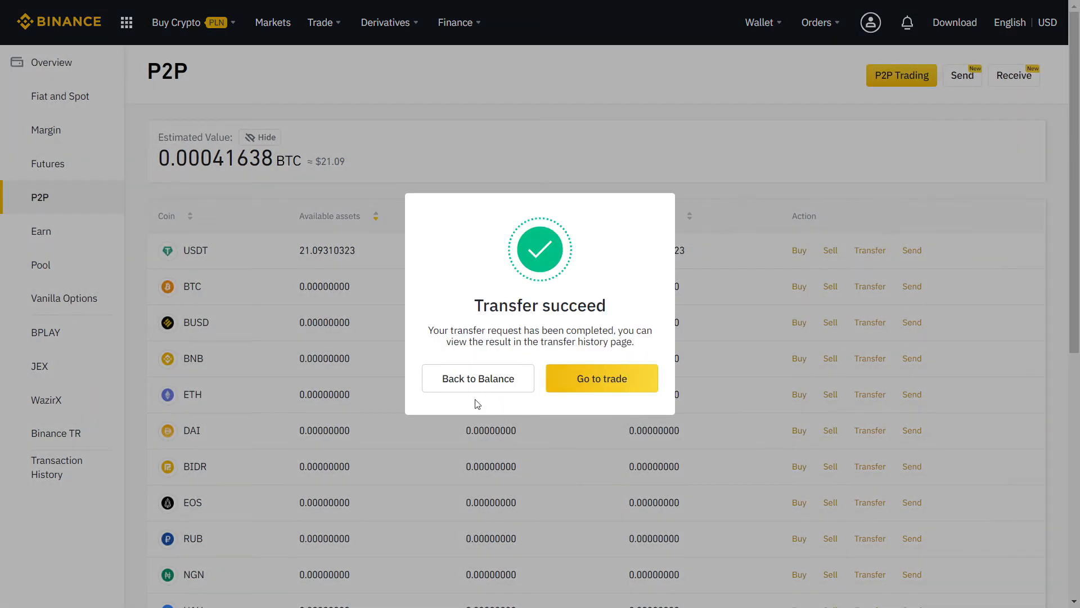
{"action": "left_click", "coordinate": [600, 378]}
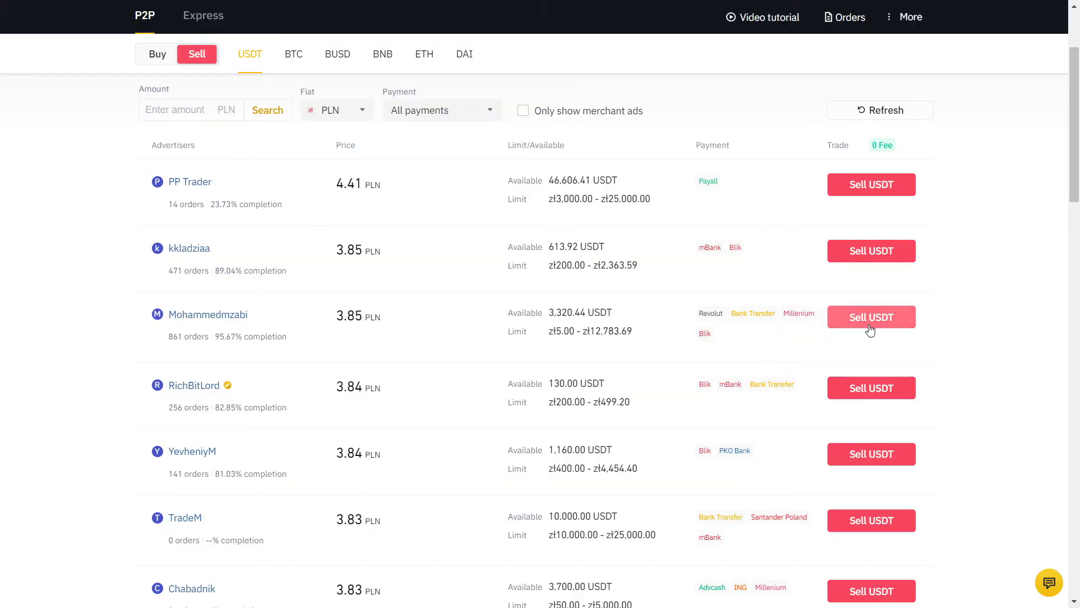
- Enter 612.21 USDT on the Millenium buyer's offer and submit the sell order
{"action": "left_click", "coordinate": [871, 316]}
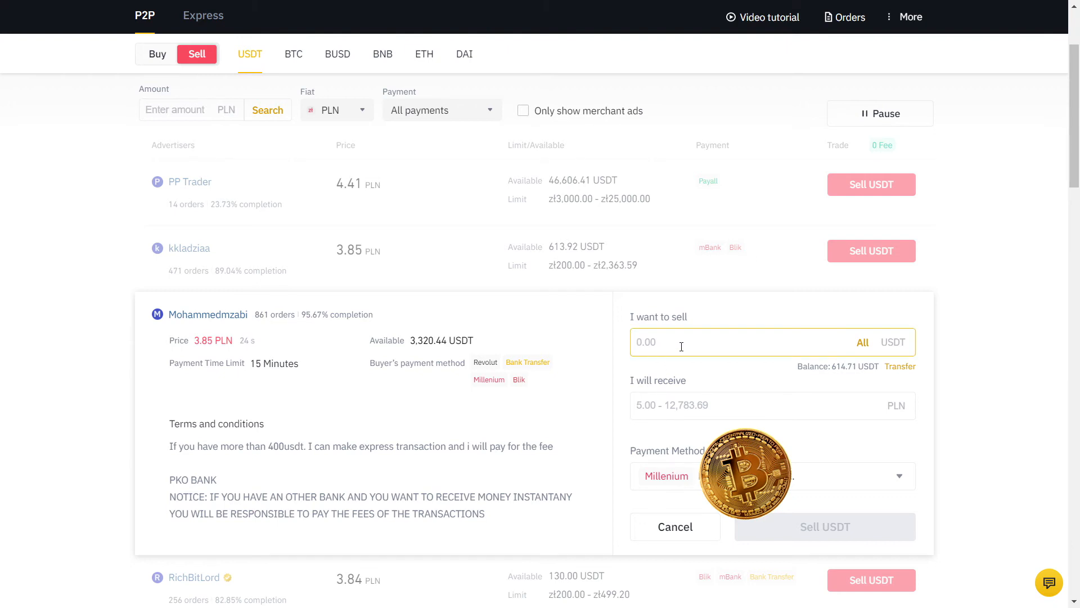
{"action": "type", "text": "612.21"}
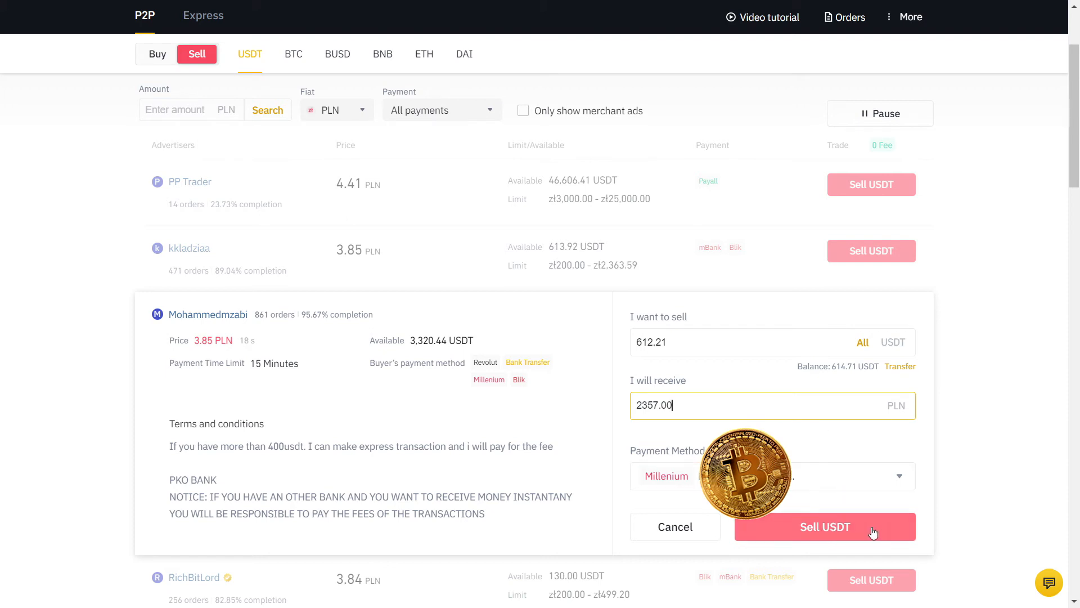
{"action": "left_click", "coordinate": [825, 527]}
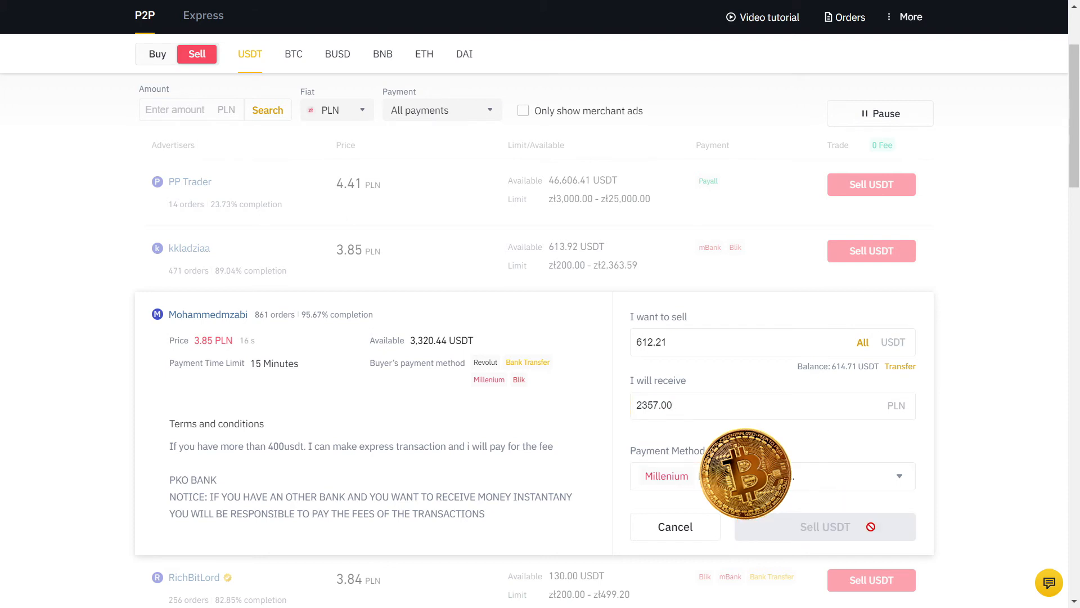
{"action": "left_click", "coordinate": [824, 526]}
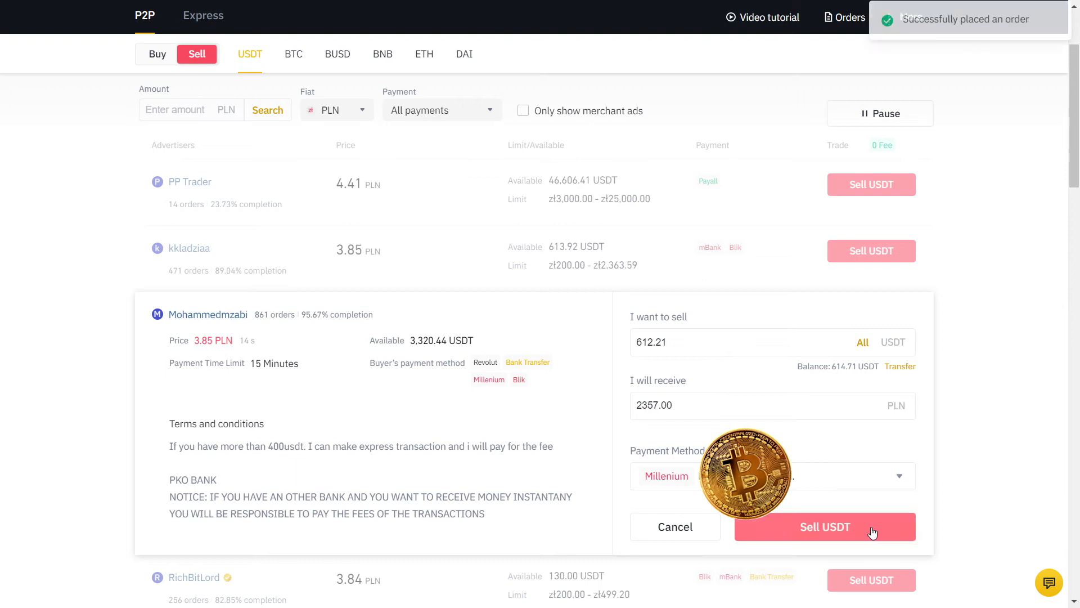
{"action": "left_click", "coordinate": [824, 526]}
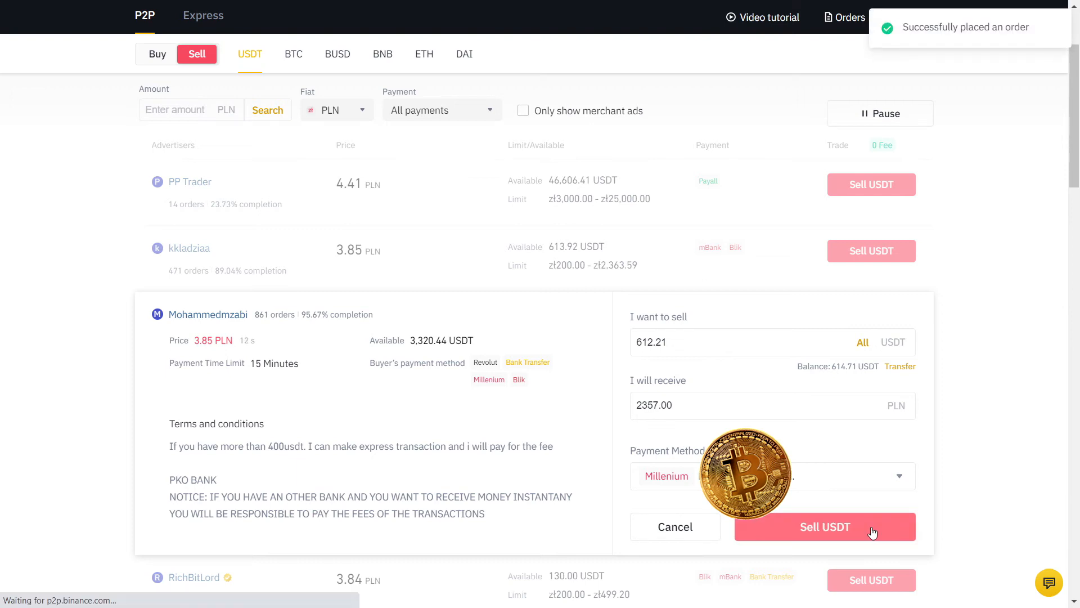
{"action": "left_click", "coordinate": [824, 526]}
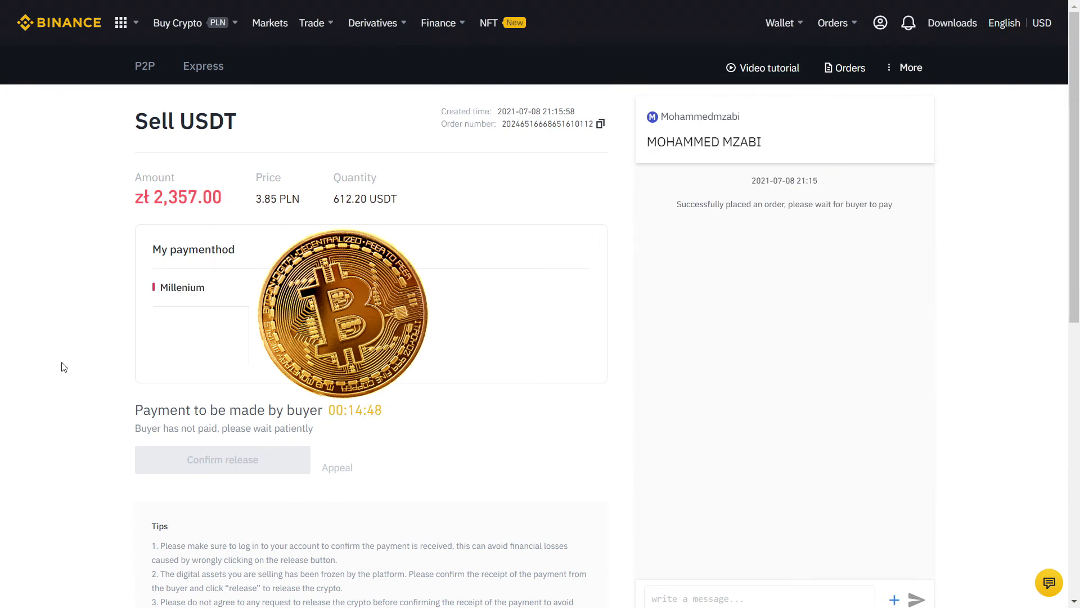
- Confirm release of the USDT and submit the Google Authenticator verification code
{"action": "scroll", "scroll_direction": "down", "scroll_amount": 3}
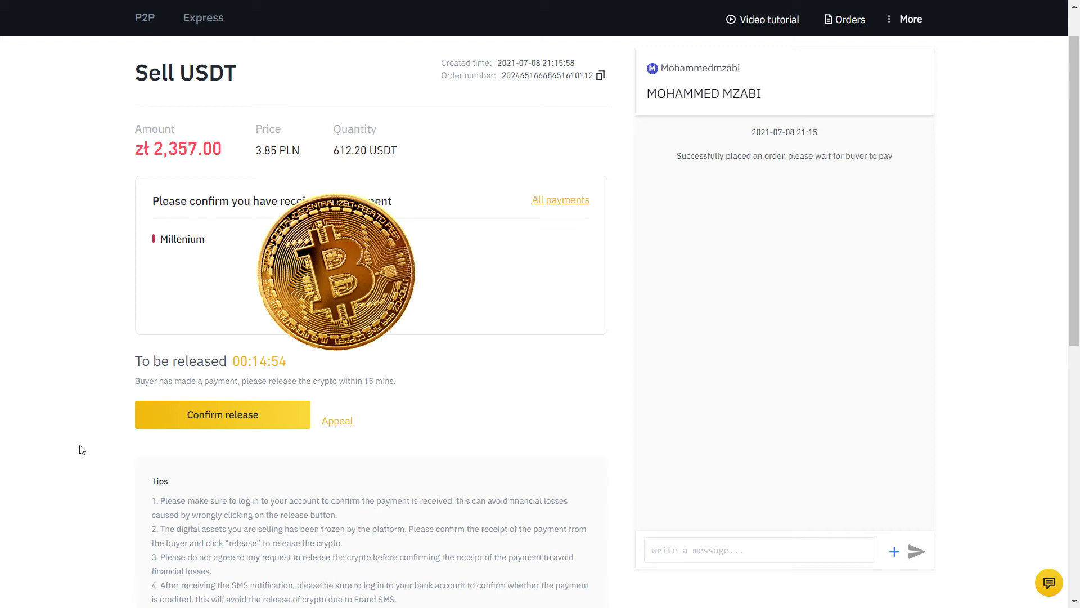
{"action": "mouse_move", "coordinate": [248, 469]}
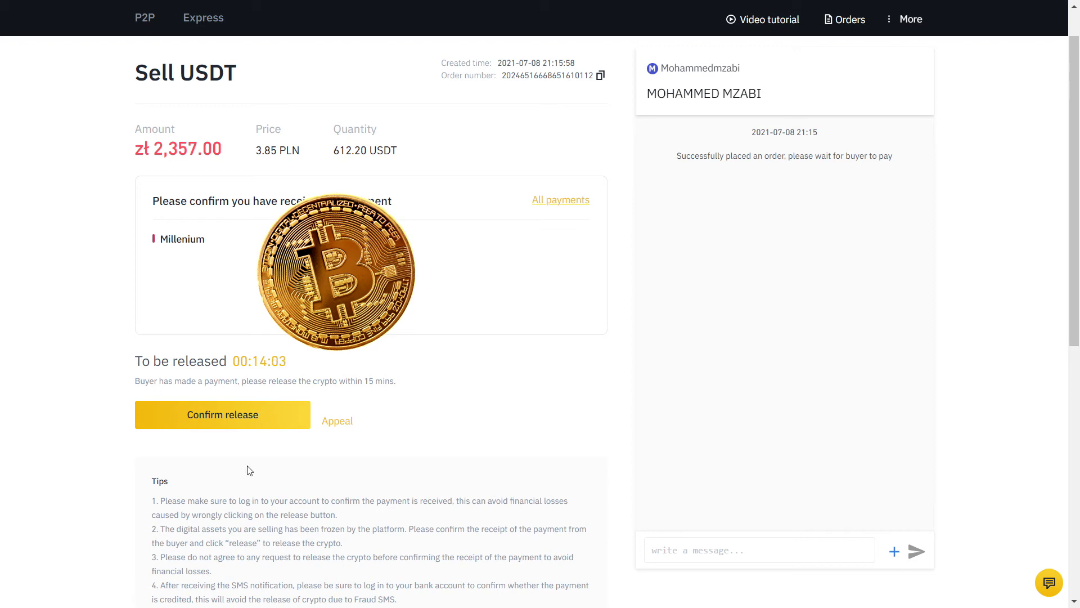
{"action": "left_click", "coordinate": [221, 414]}
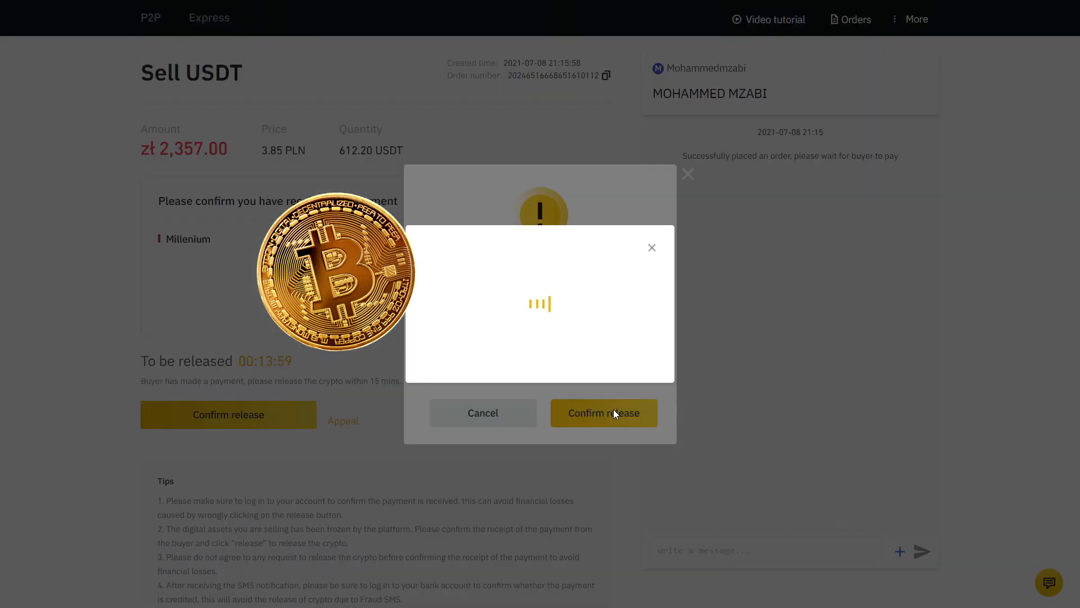
{"action": "left_click", "coordinate": [604, 412]}
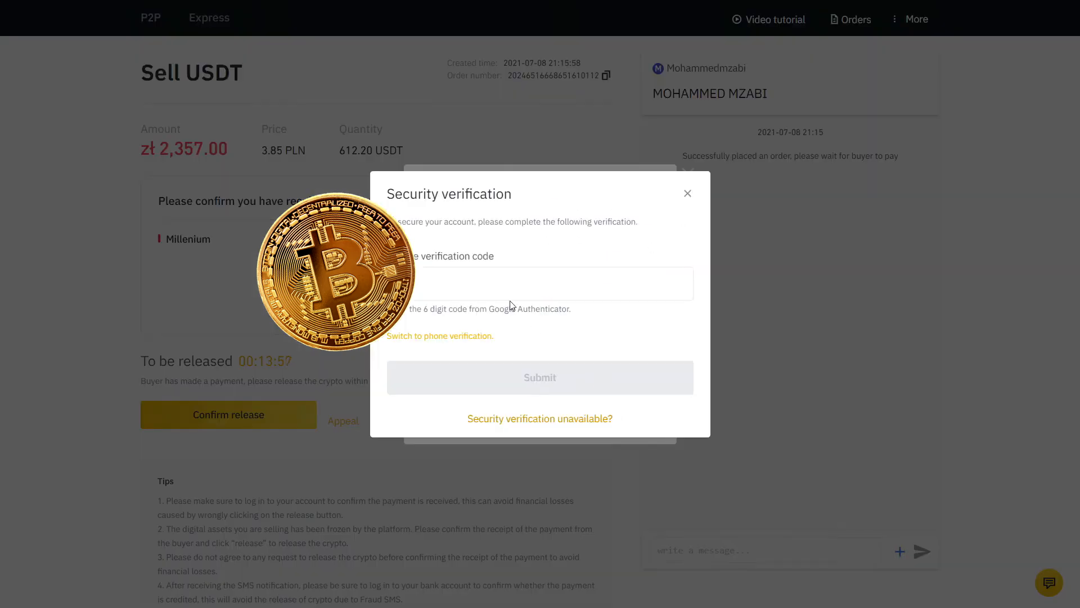
{"action": "left_click", "coordinate": [539, 283]}
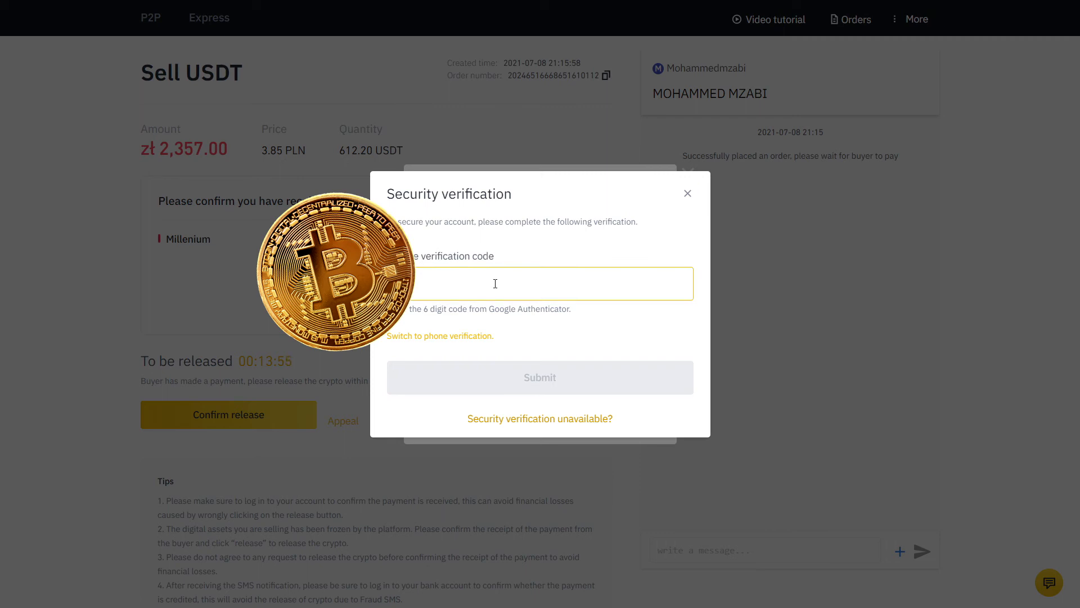
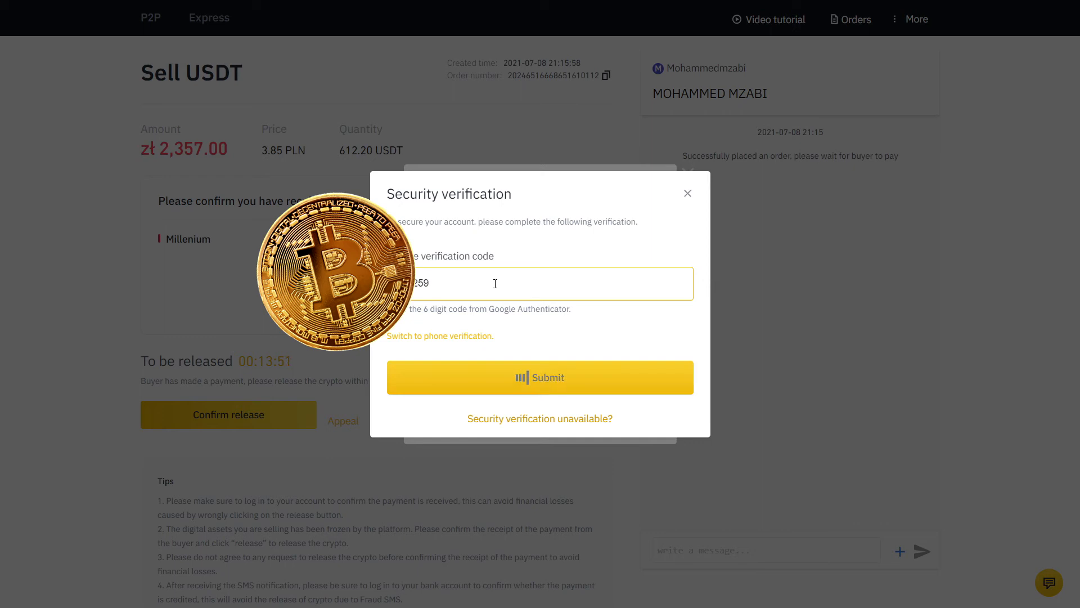
{"action": "left_click", "coordinate": [540, 377]}
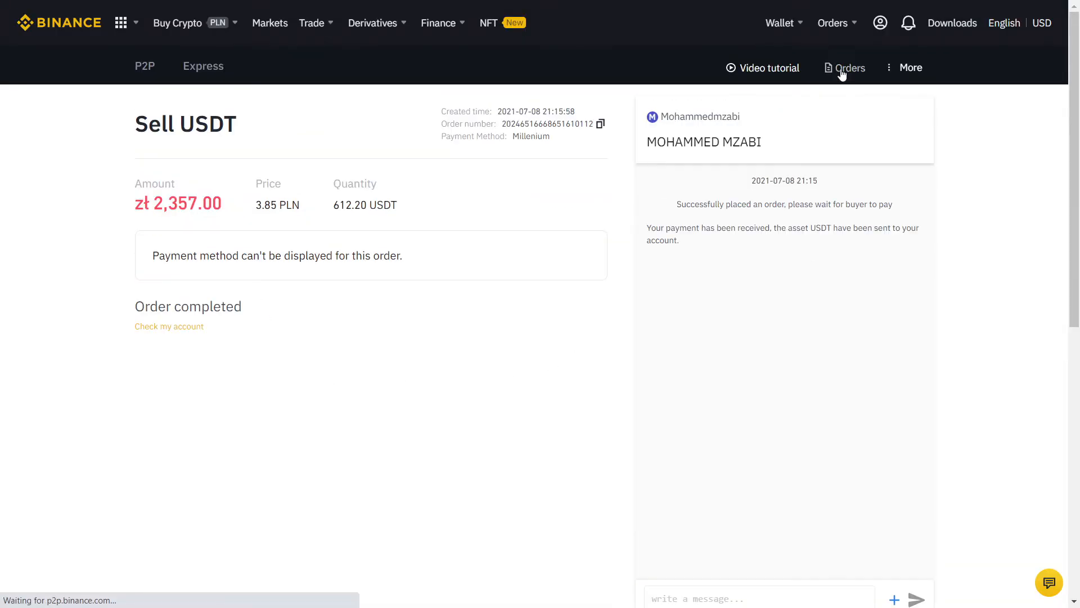
- Open the P2P All Orders history and scroll through the completed USDT sales
{"action": "left_click", "coordinate": [849, 68]}
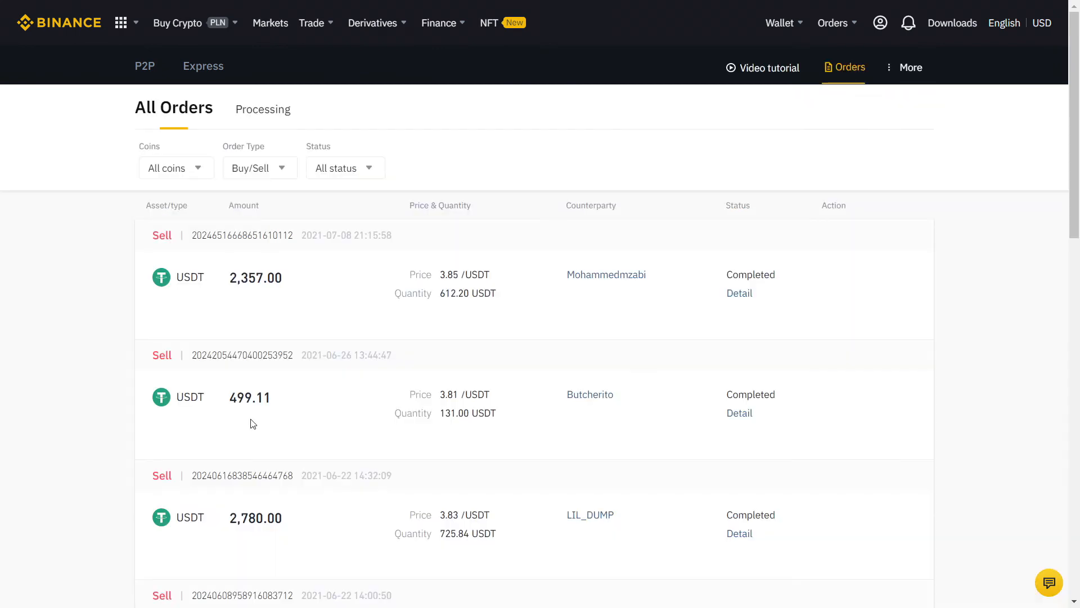
{"action": "mouse_move", "coordinate": [38, 328]}
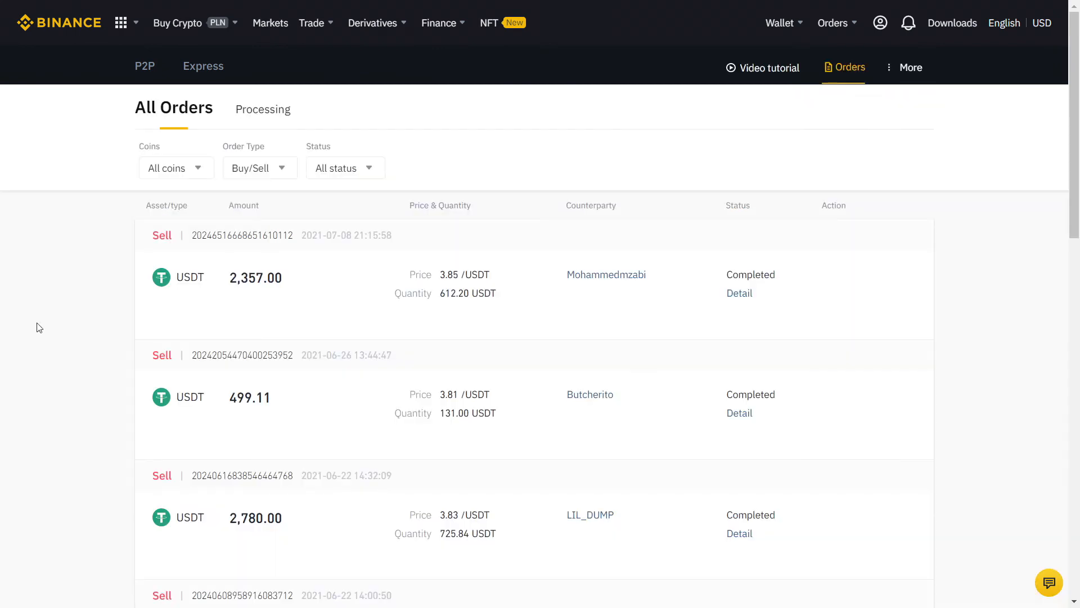
{"action": "mouse_move", "coordinate": [448, 317]}
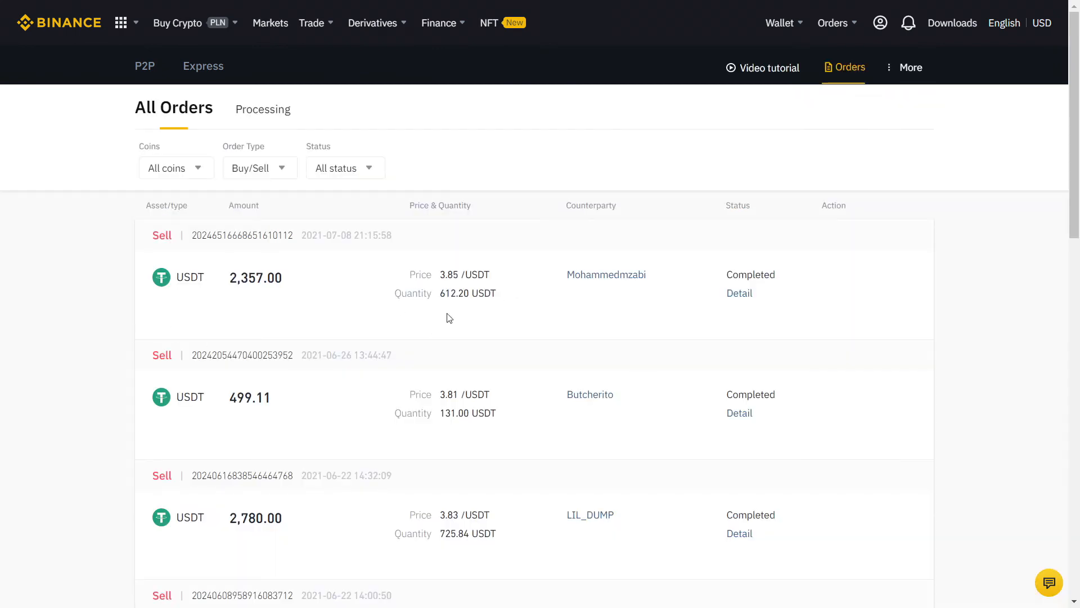
{"action": "scroll", "scroll_direction": "down", "scroll_amount": 3}
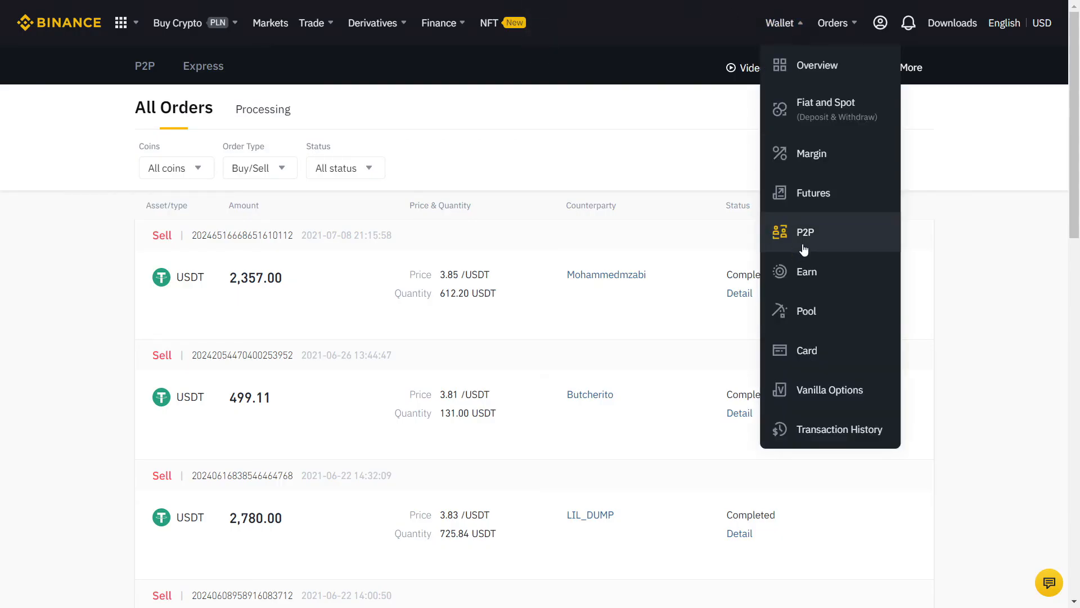
- Open the P2P wallet and reveal its estimated value, about 2.519 USDT available
{"action": "left_click", "coordinate": [804, 231]}
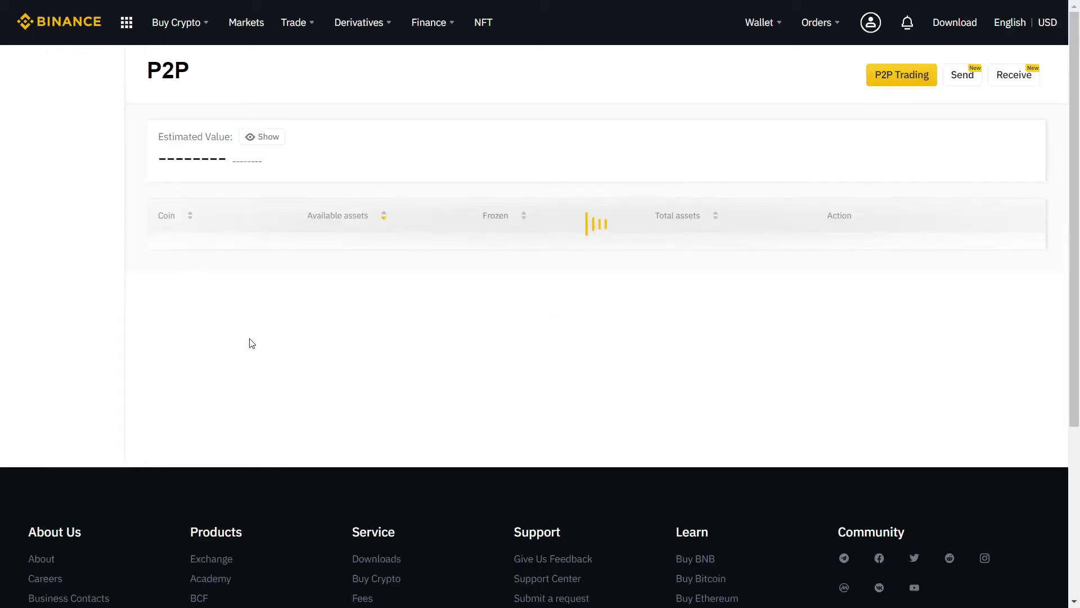
{"action": "left_click", "coordinate": [261, 136]}
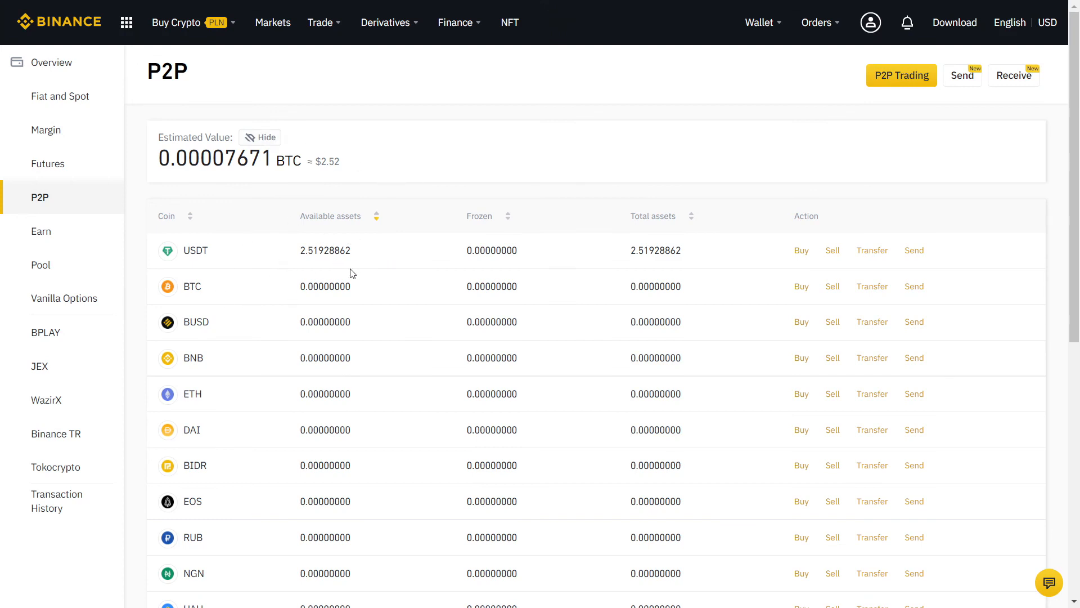
{"action": "mouse_move", "coordinate": [387, 273]}
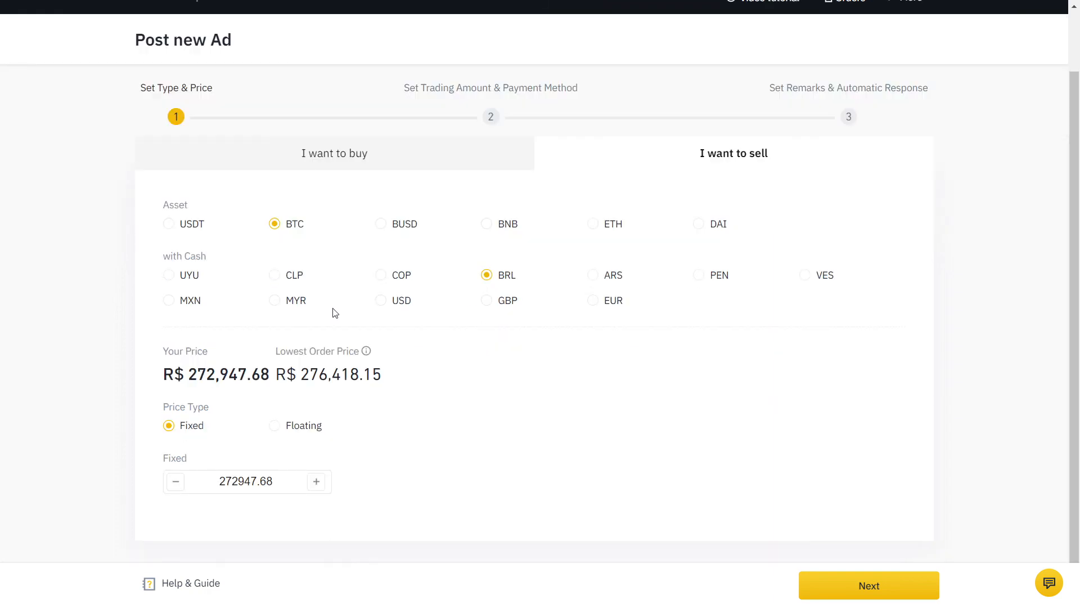
- Set the BTC sell ad to Floating price and open the YouTube description's binance.com referral link
{"action": "left_click", "coordinate": [274, 425]}
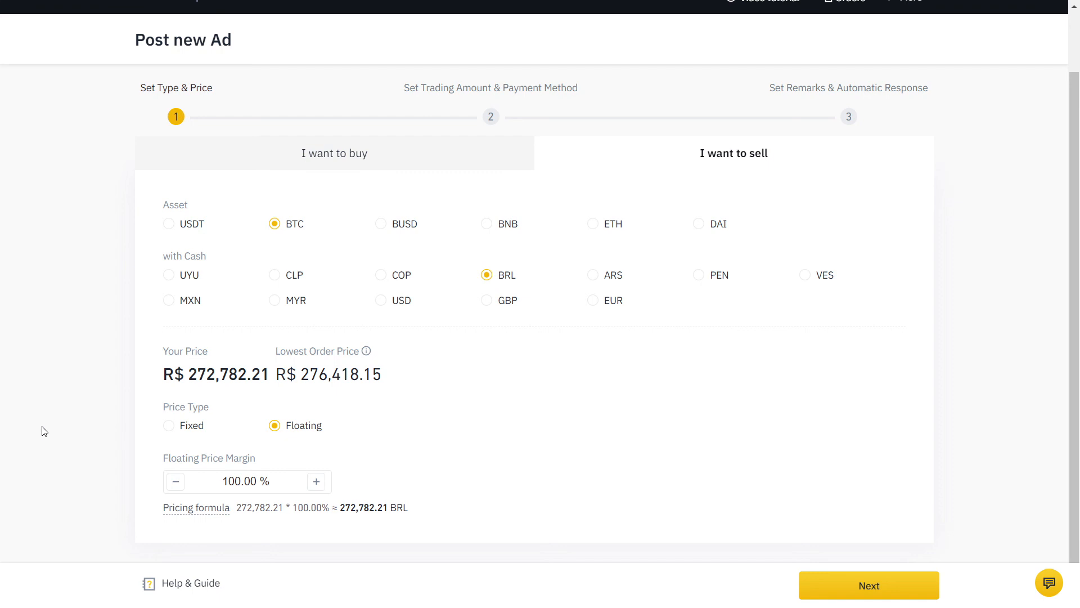
{"action": "scroll", "scroll_direction": "down", "scroll_amount": 3}
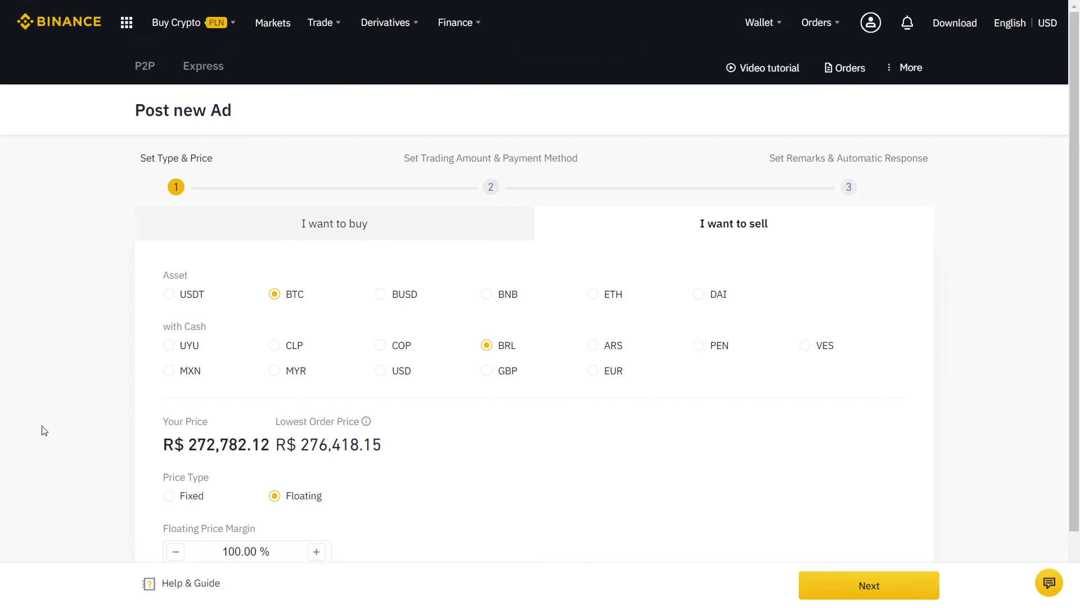
{"action": "left_click", "coordinate": [126, 22]}
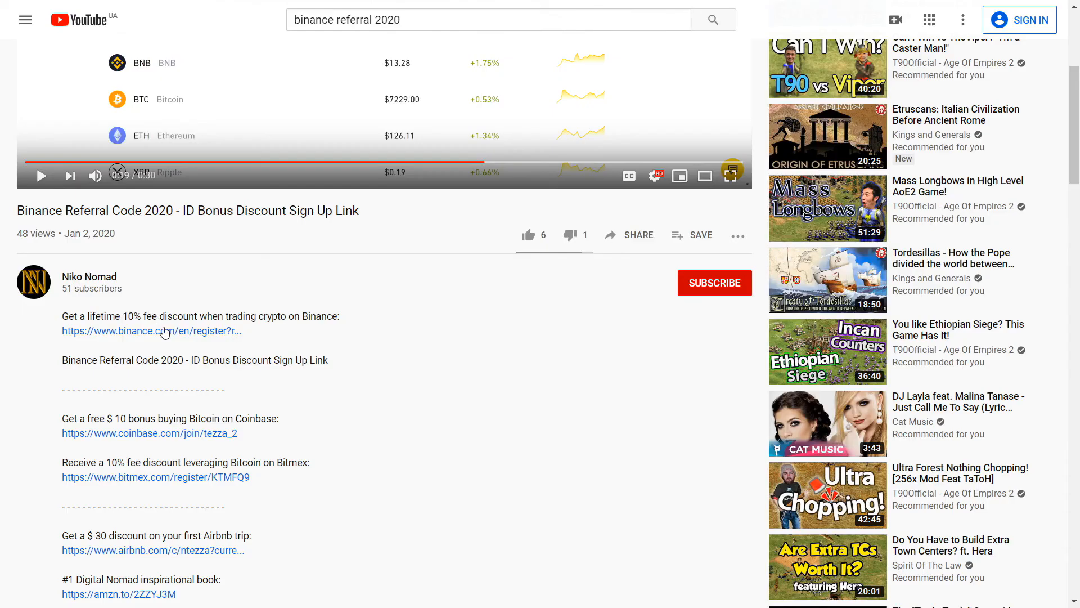
{"action": "left_click", "coordinate": [150, 330]}
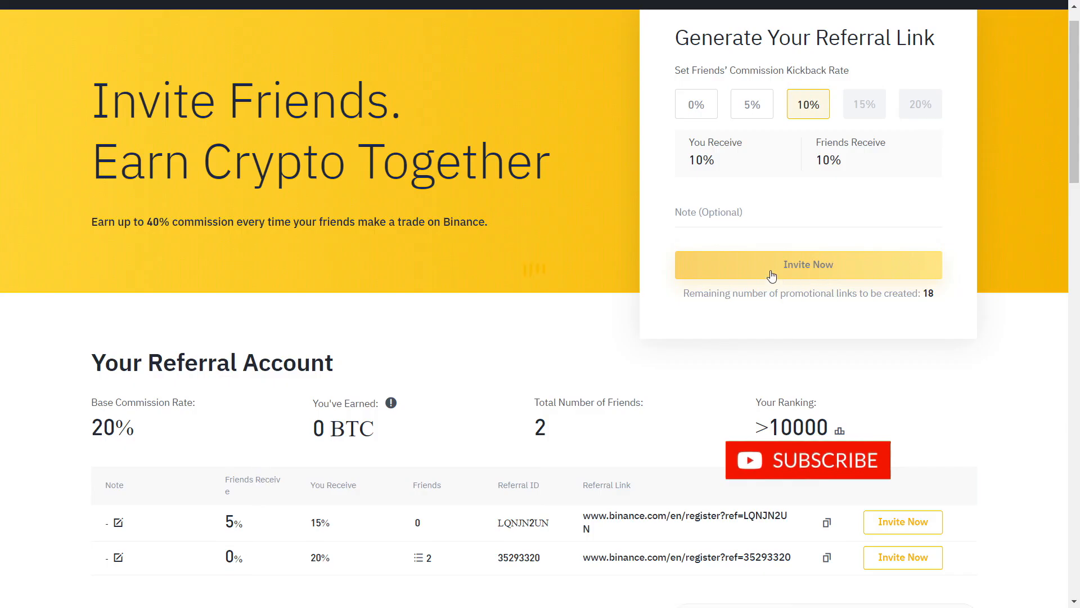
- Generate a referral link with 10% kickback and copy it to the clipboard
{"action": "left_click", "coordinate": [807, 264]}
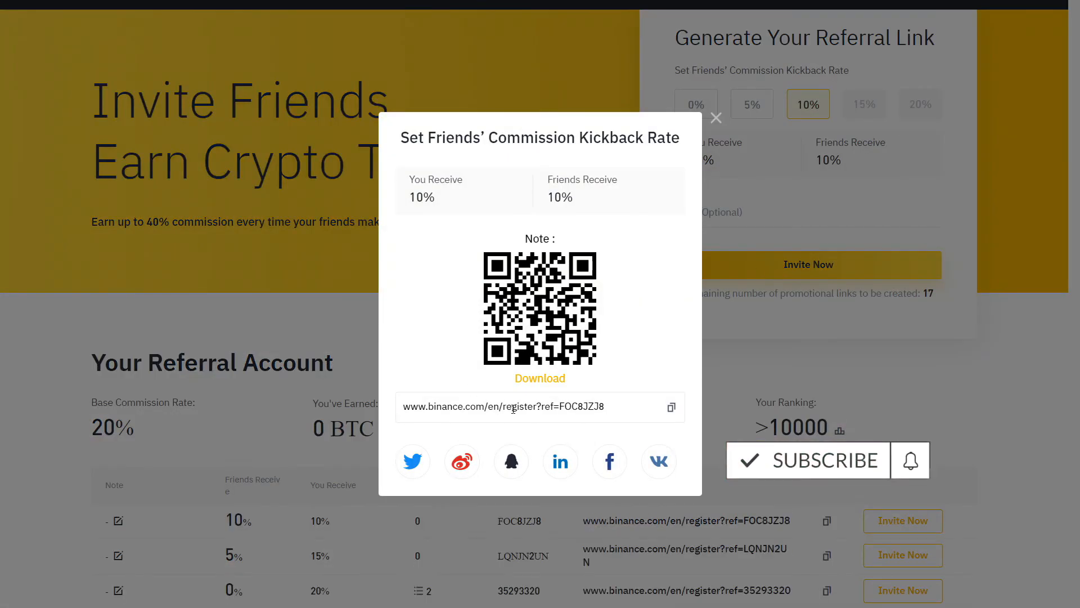
{"action": "left_click", "coordinate": [671, 406]}
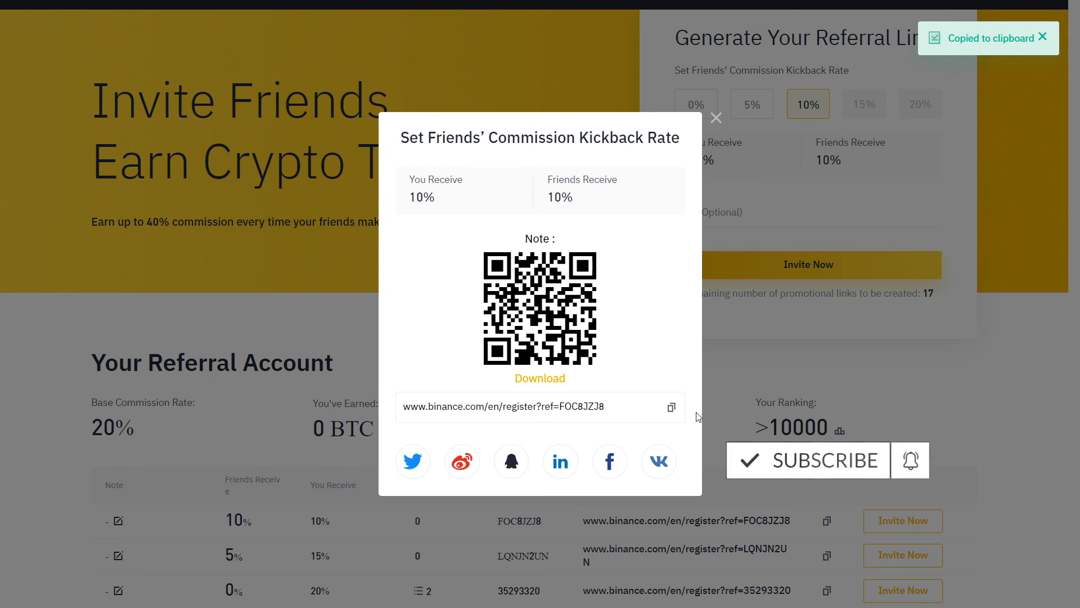